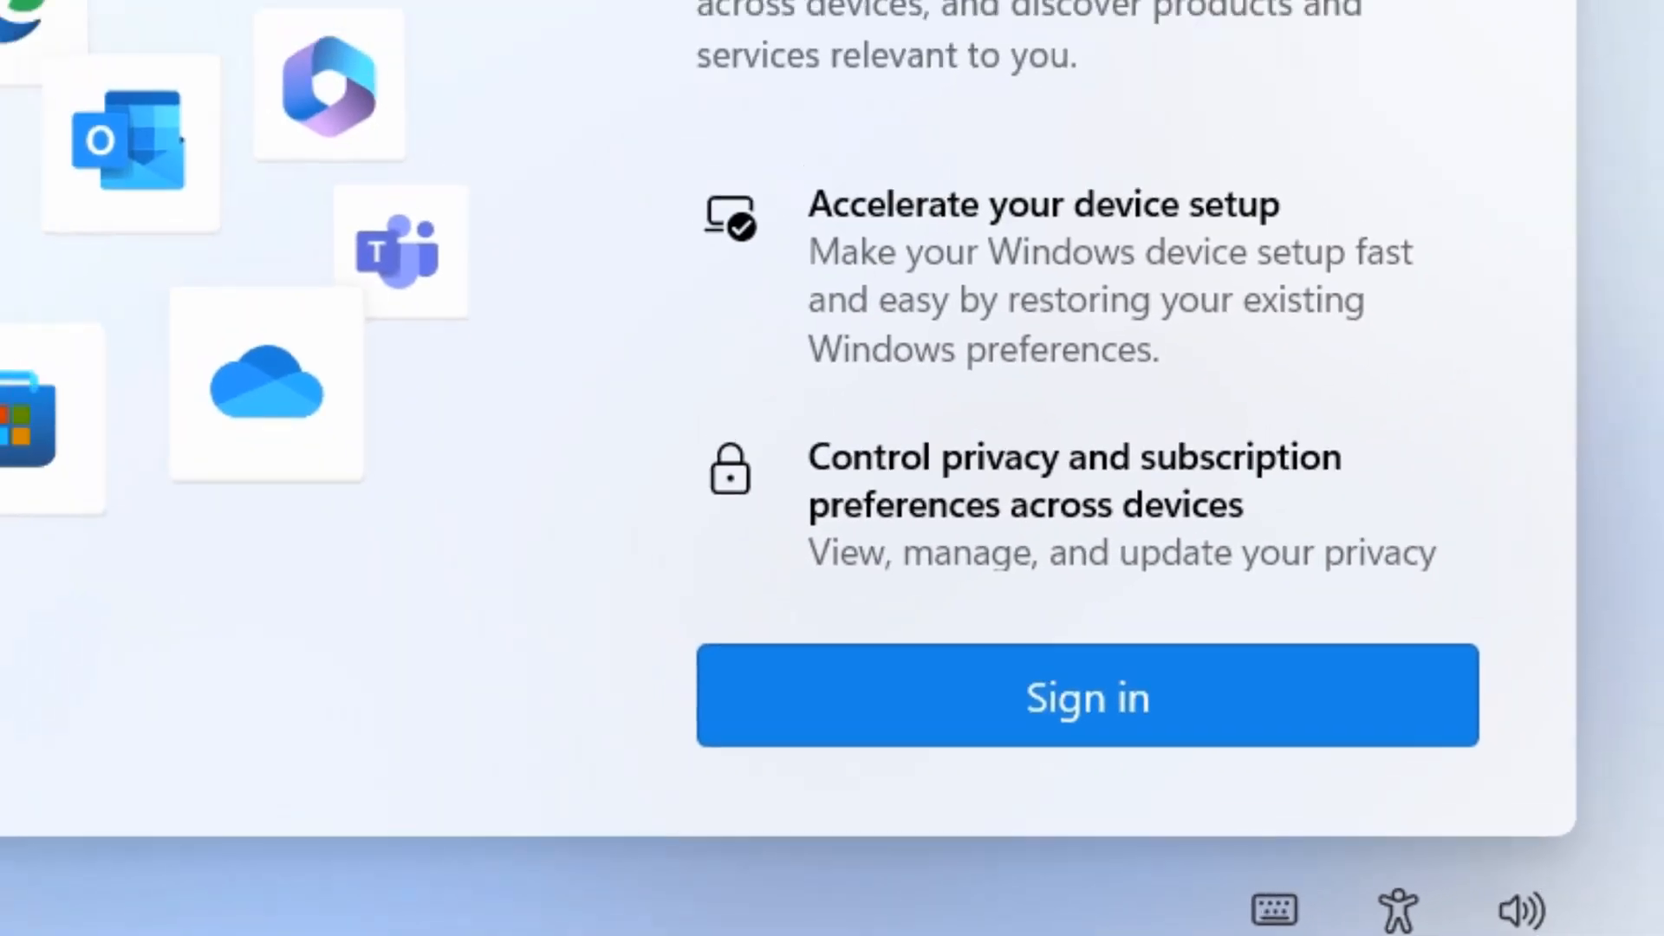
Choose 'Set up for work or school' as the device setup type and proceed to Microsoft sign-in.
{"action": "left_click", "coordinate": [1086, 695]}
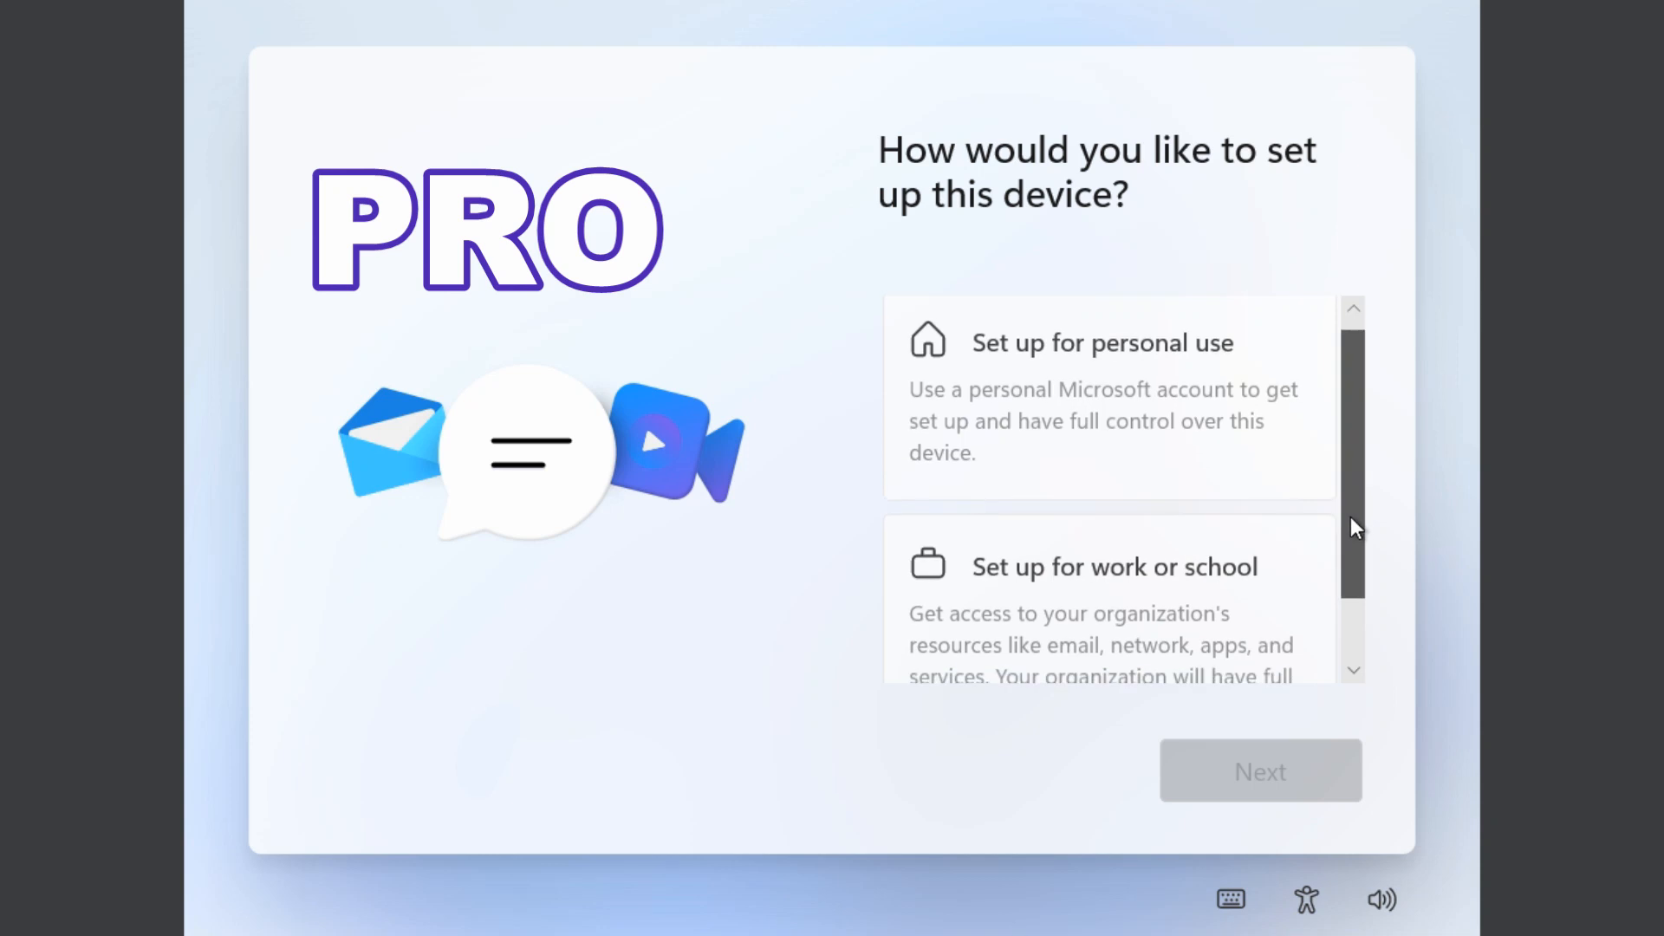
{"action": "scroll", "scroll_direction": "down", "scroll_amount": 3}
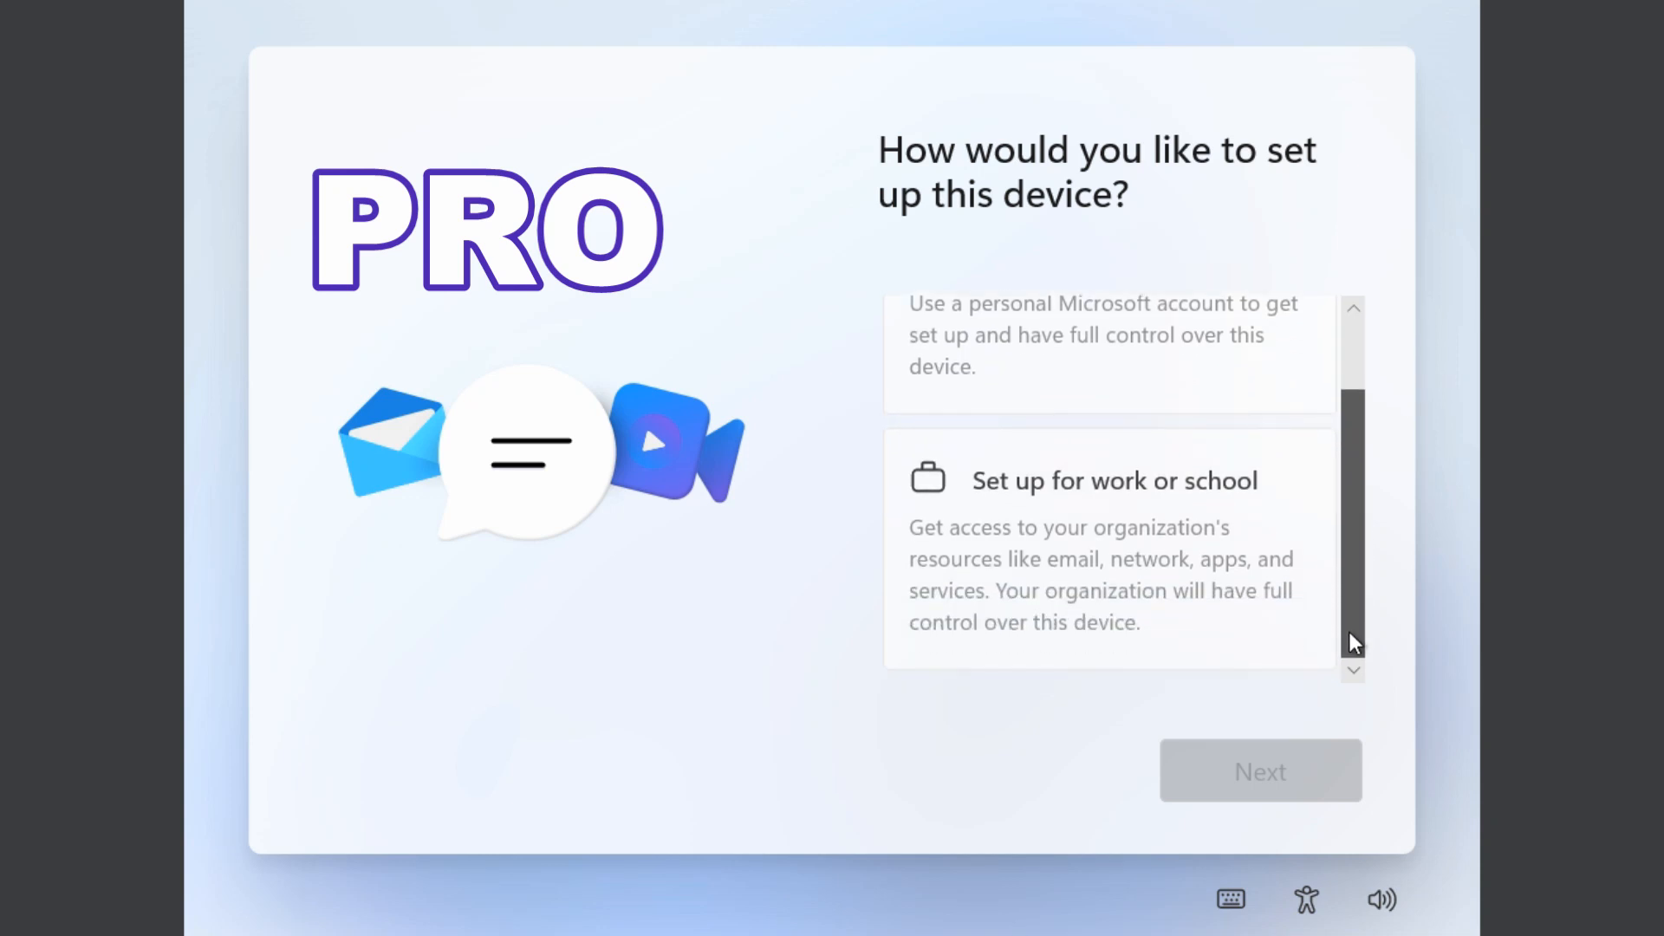
{"action": "scroll", "scroll_direction": "up", "scroll_amount": 3}
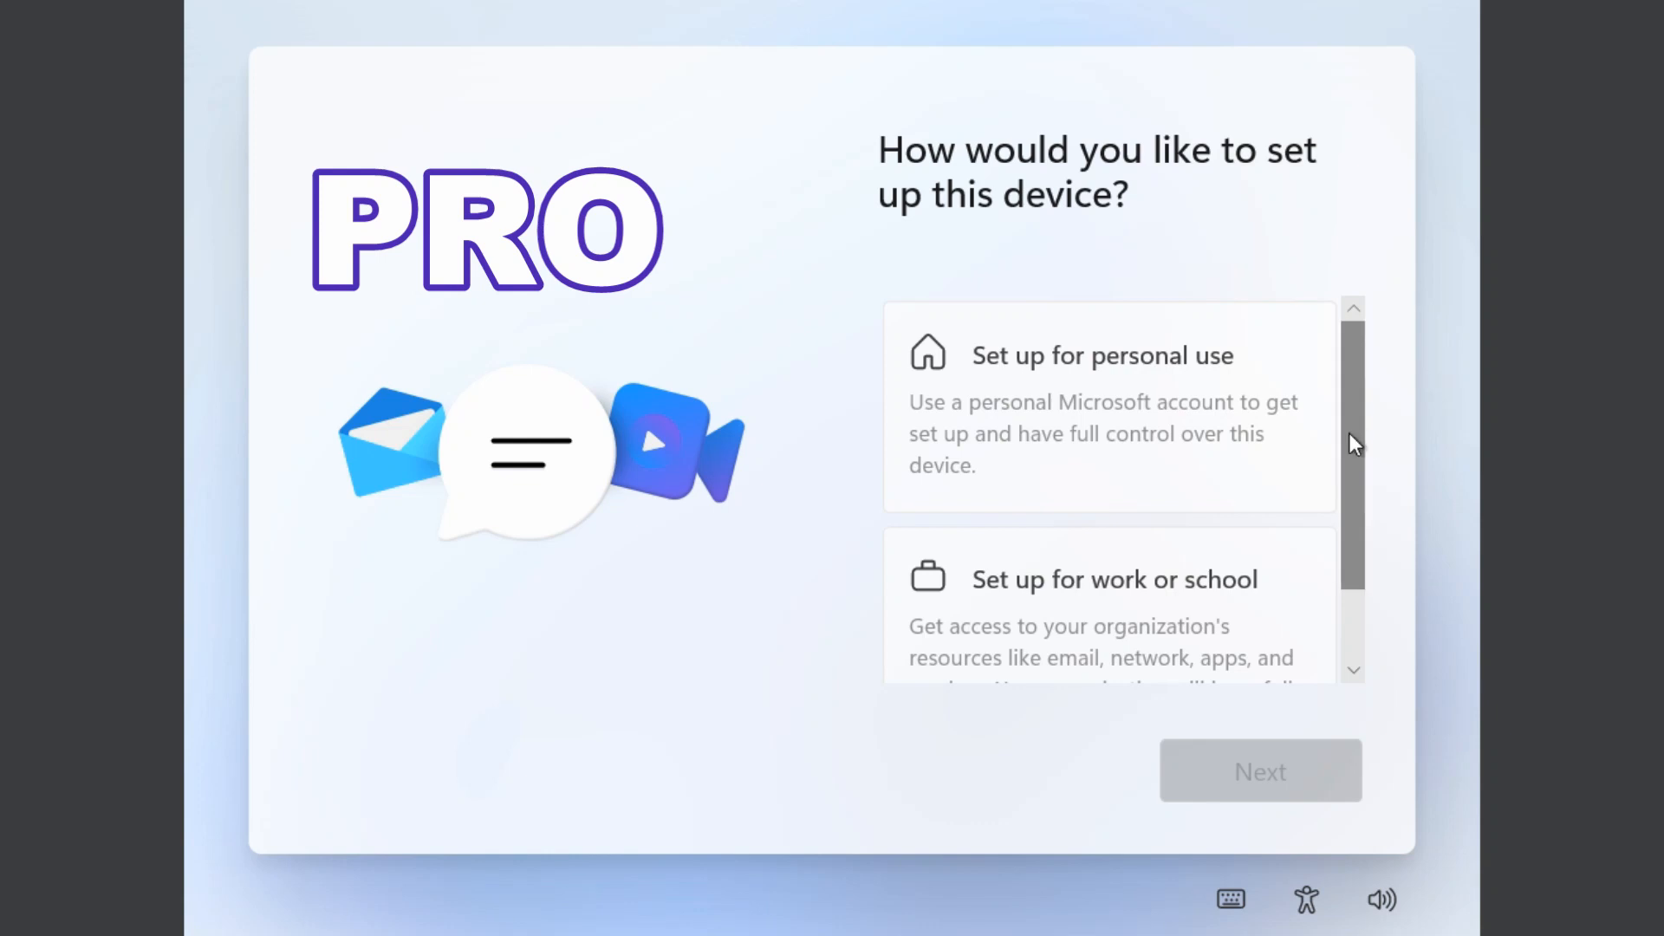
{"action": "left_click", "coordinate": [1109, 605]}
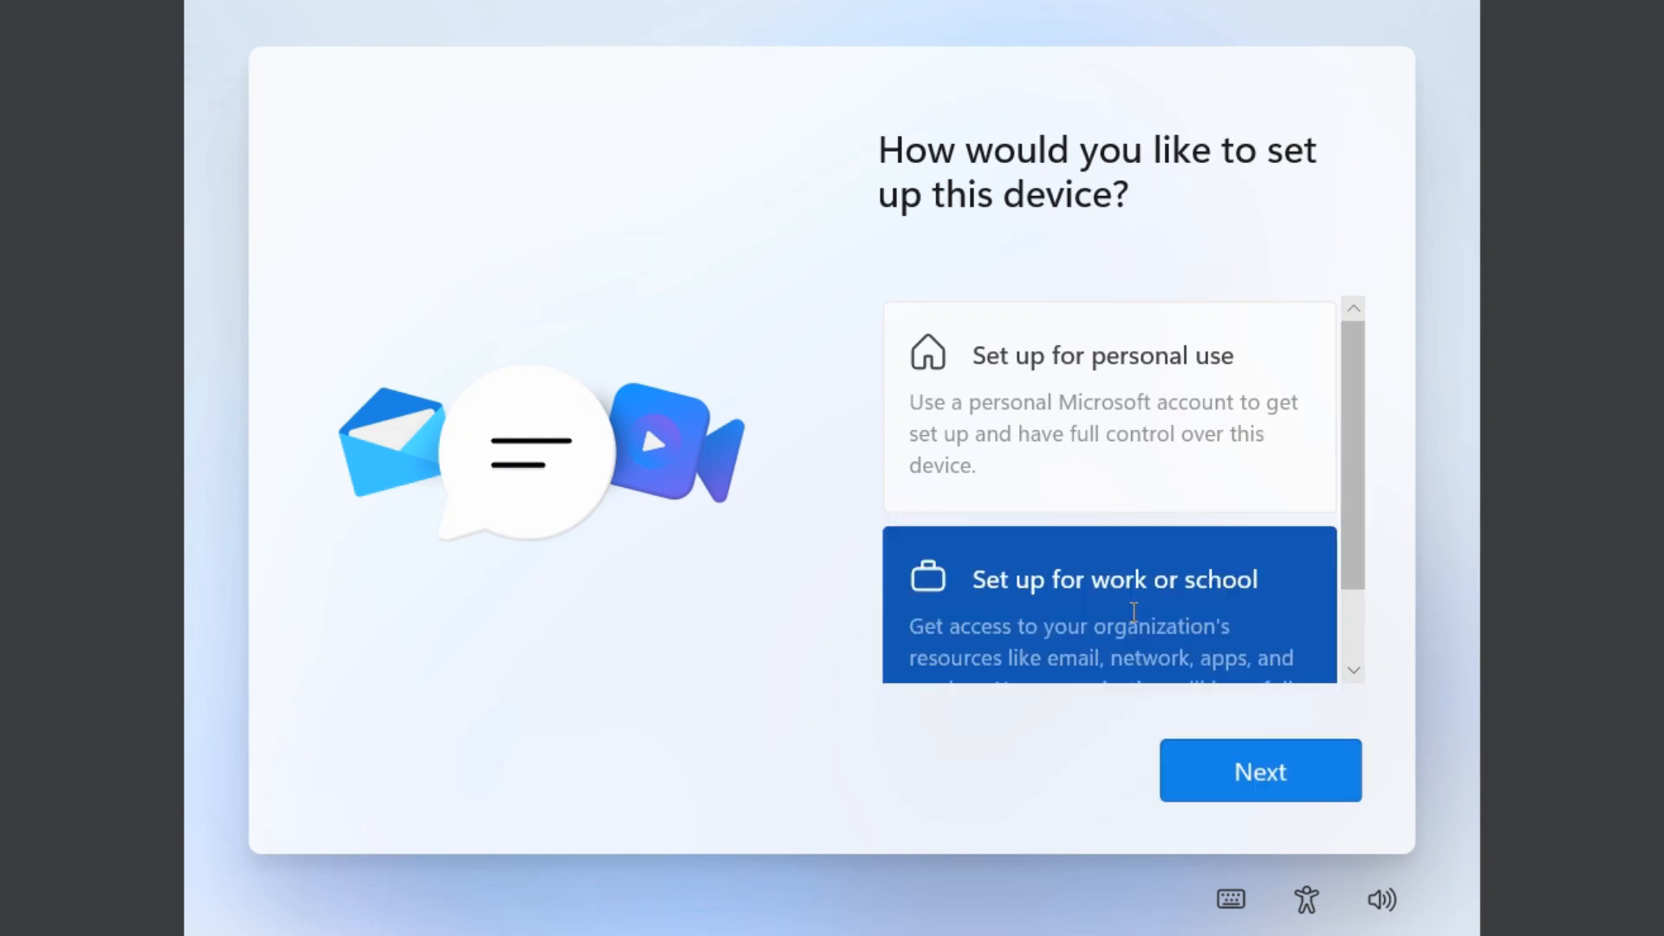
{"action": "left_click", "coordinate": [1259, 769]}
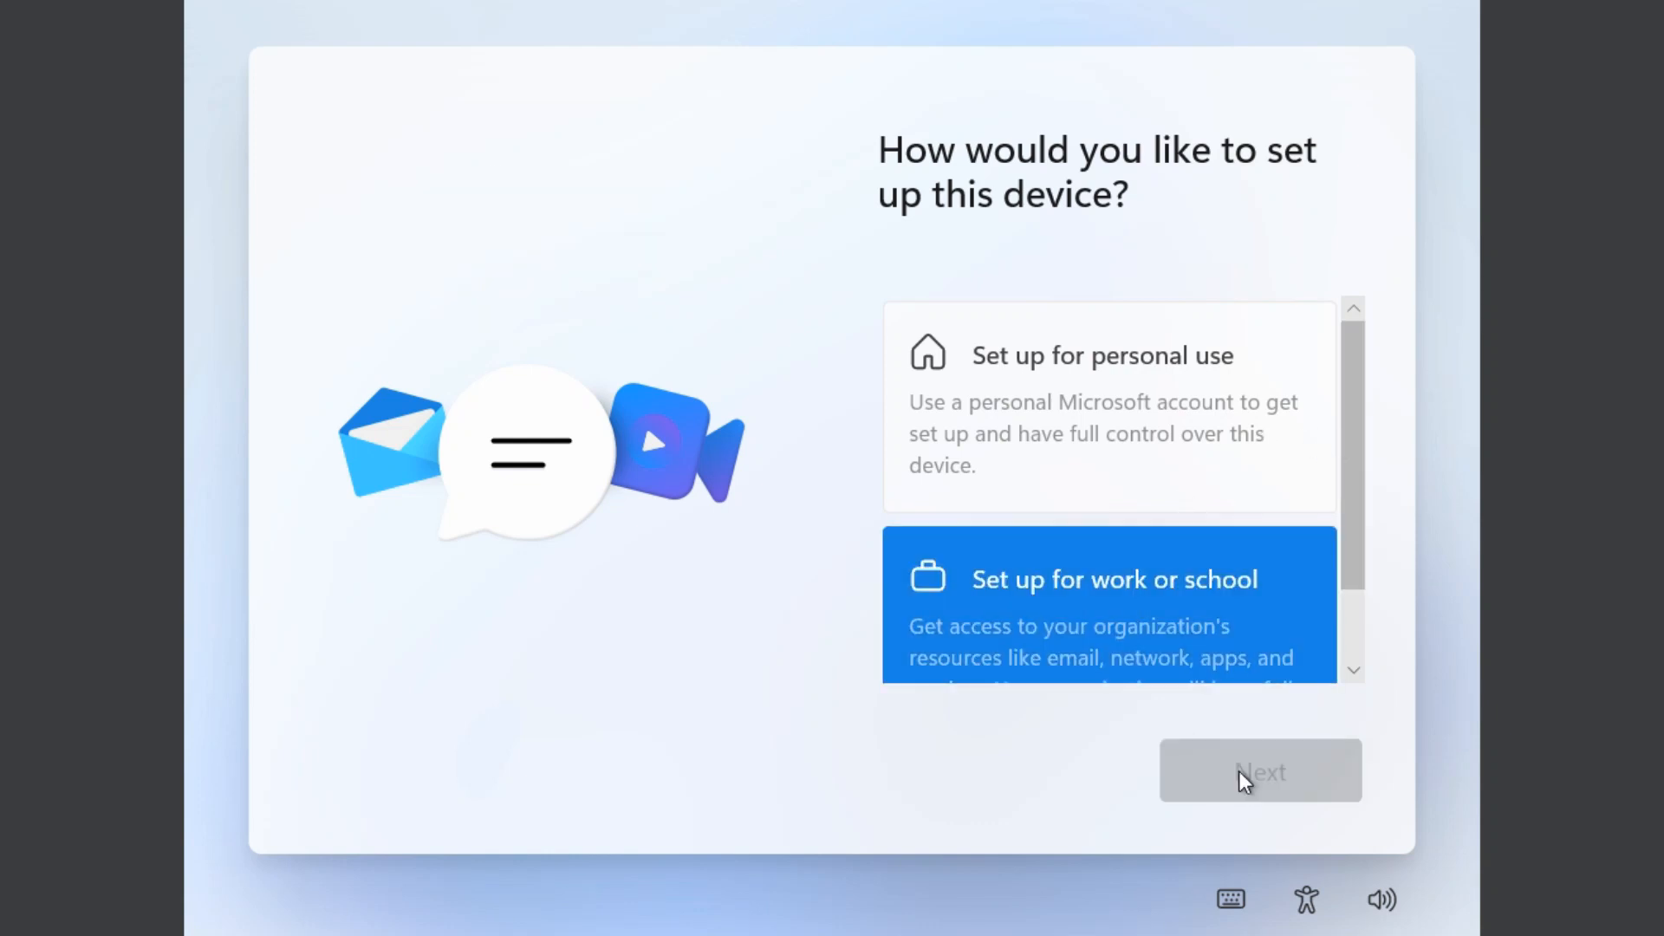
{"action": "left_click", "coordinate": [1260, 769]}
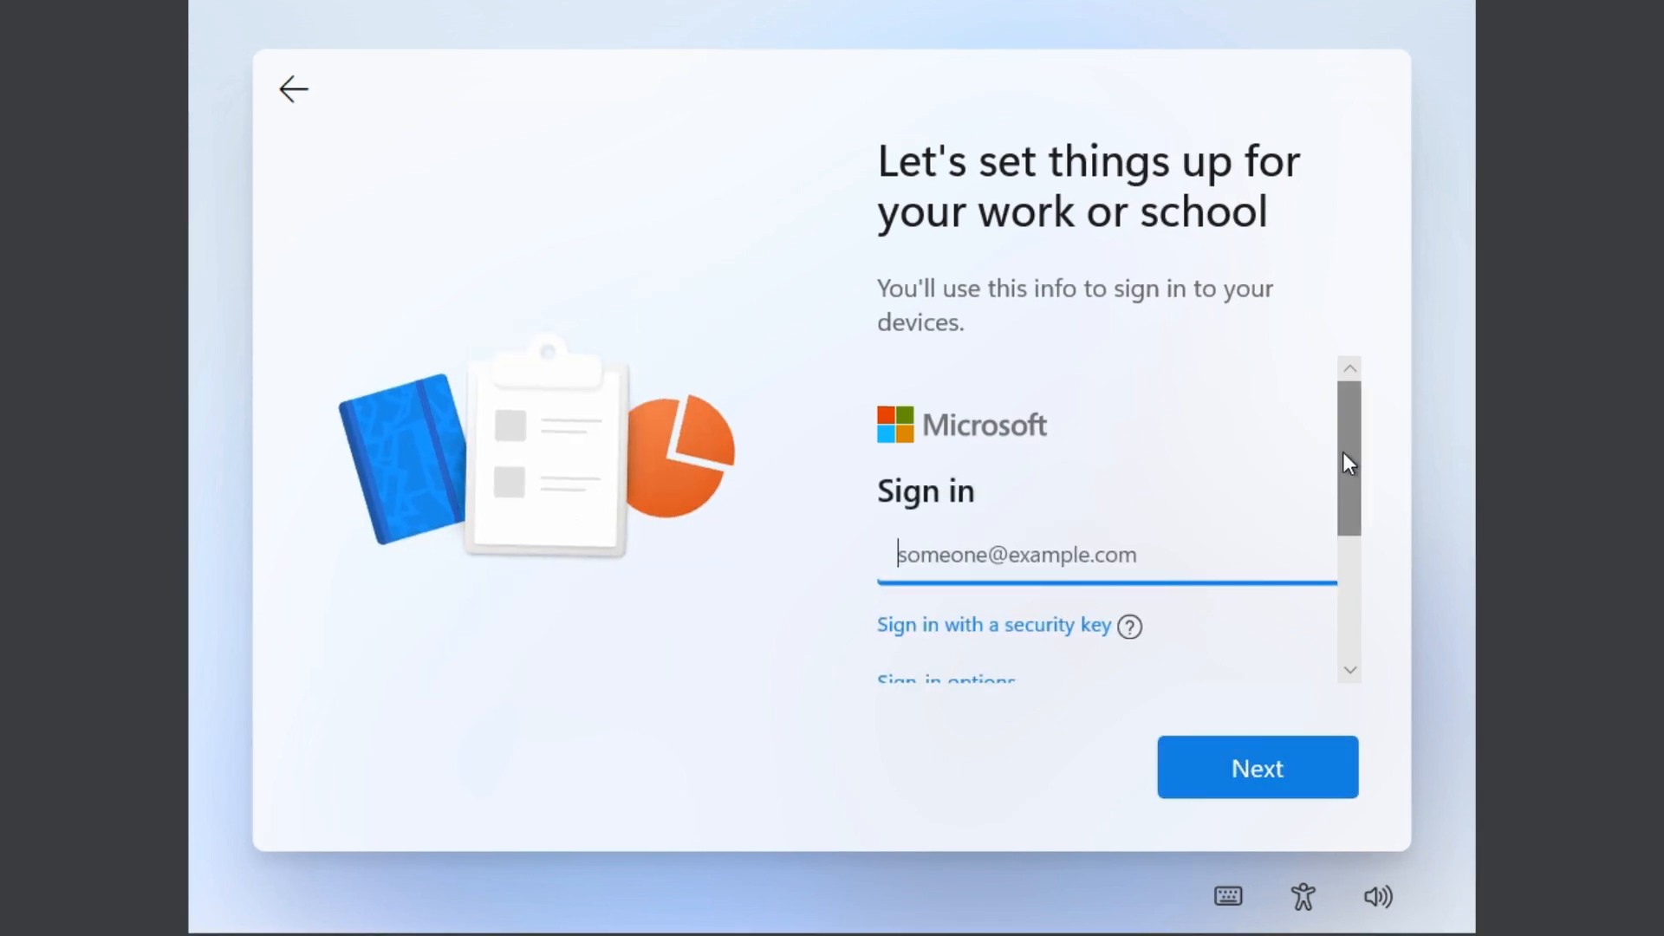
Pick 'Domain join instead' under Sign-in options to reach the local account name page.
{"action": "scroll", "scroll_direction": "down", "scroll_amount": 3}
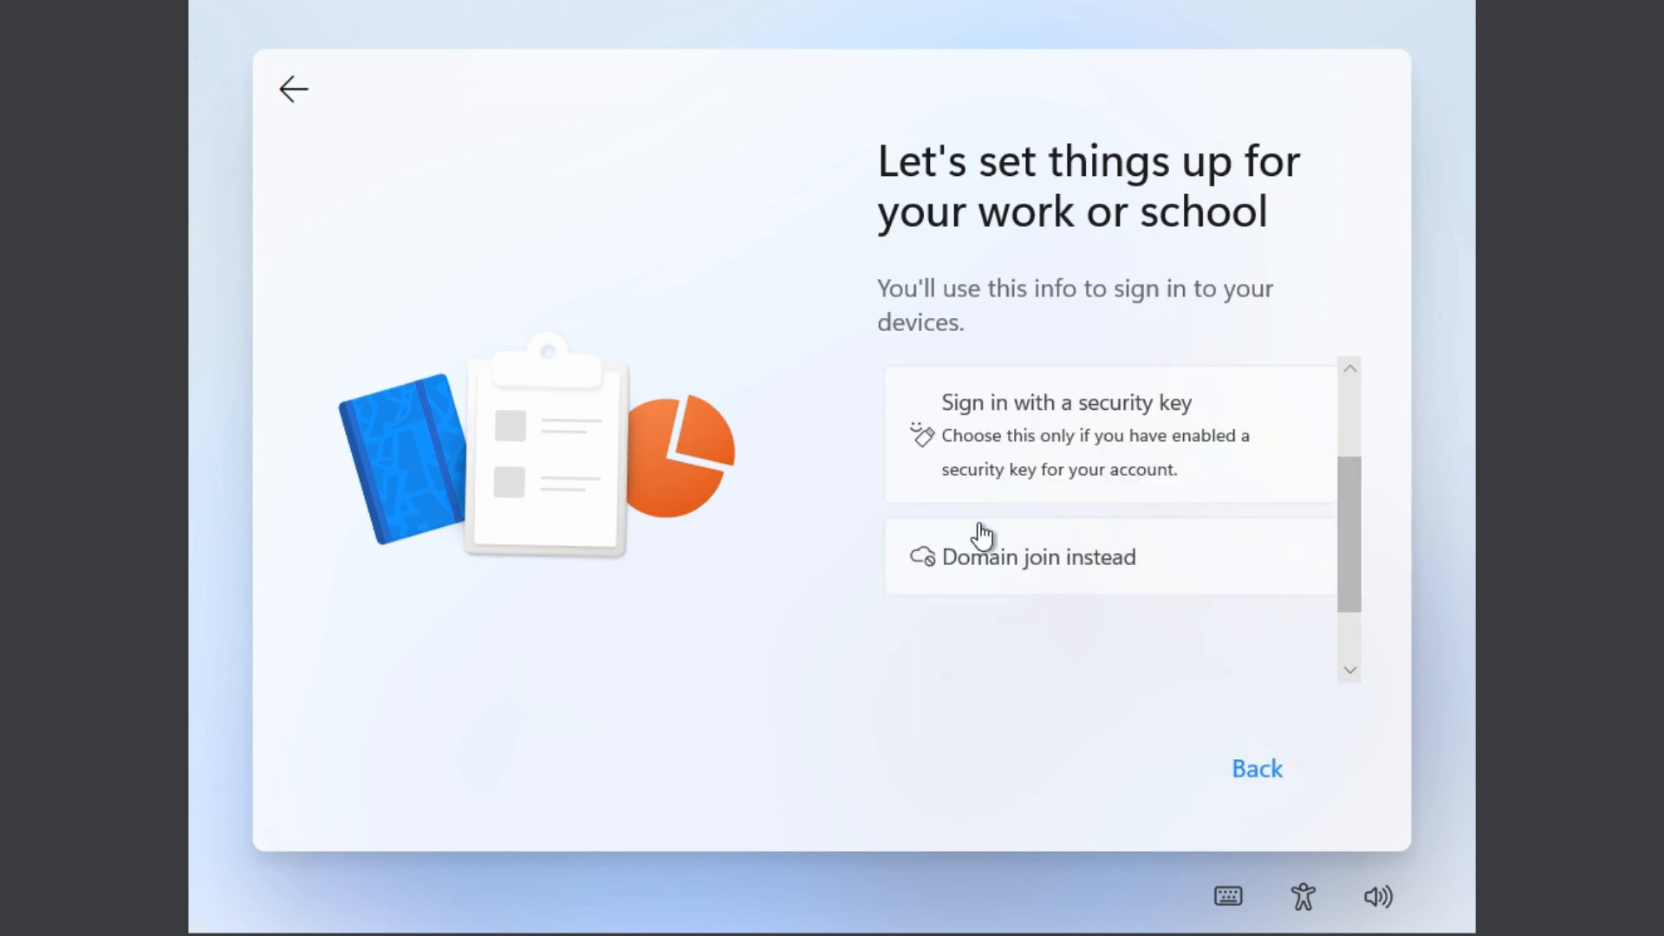
{"action": "scroll", "scroll_direction": "up", "scroll_amount": 3}
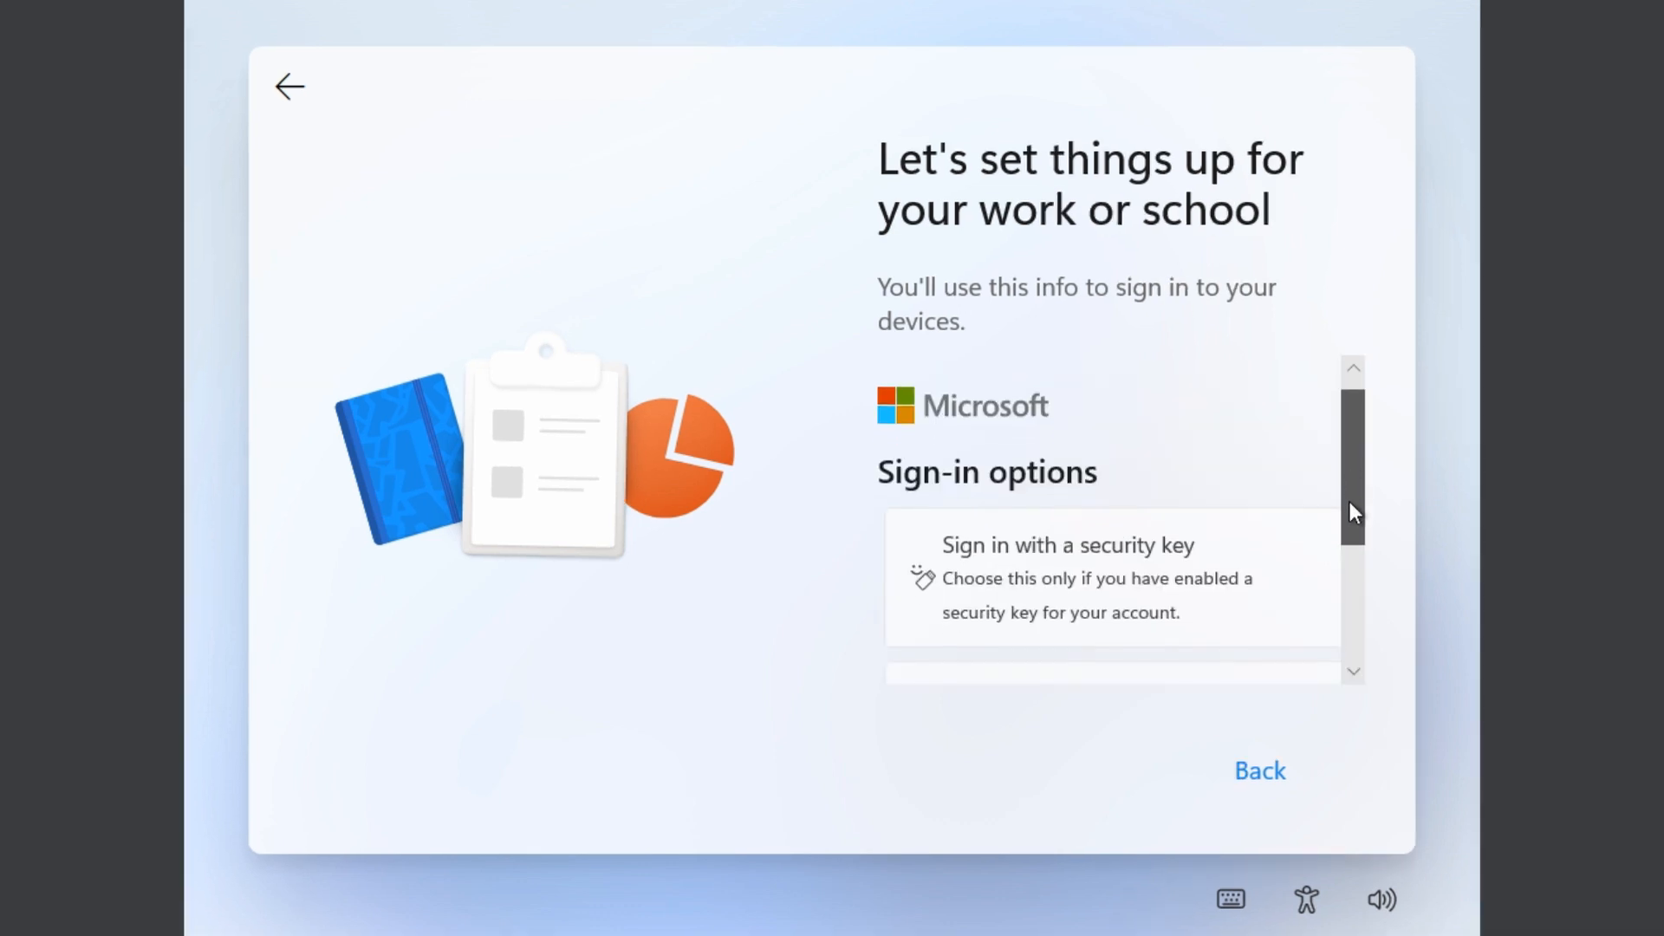
{"action": "scroll", "scroll_direction": "down", "scroll_amount": 3}
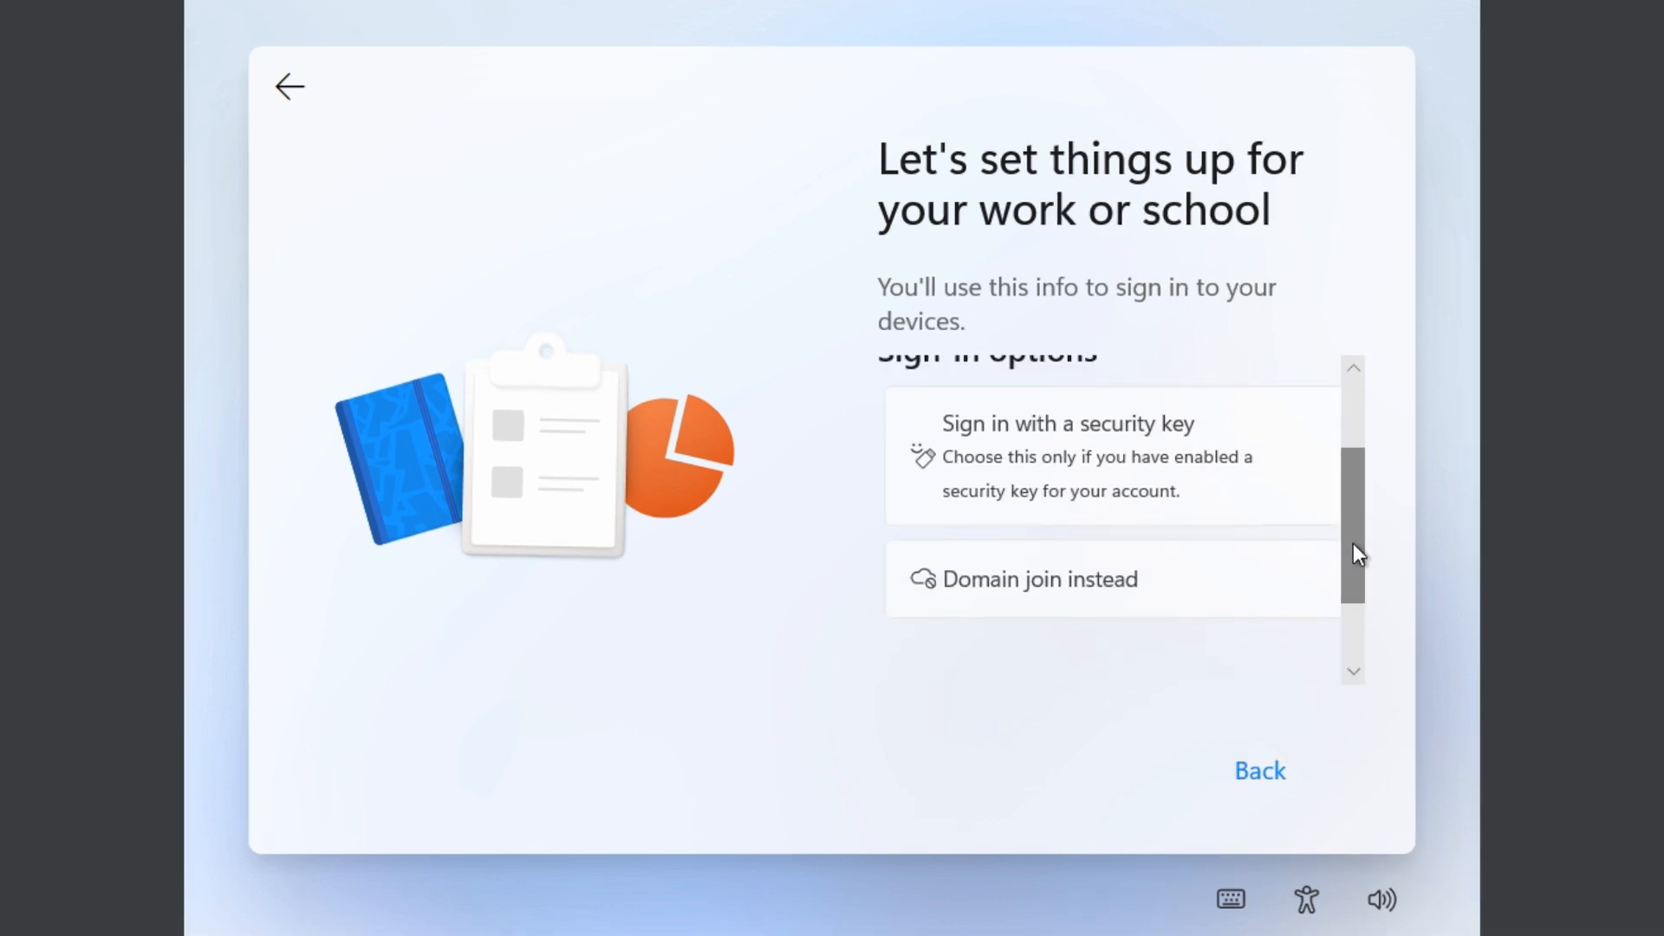
{"action": "left_click", "coordinate": [1038, 579]}
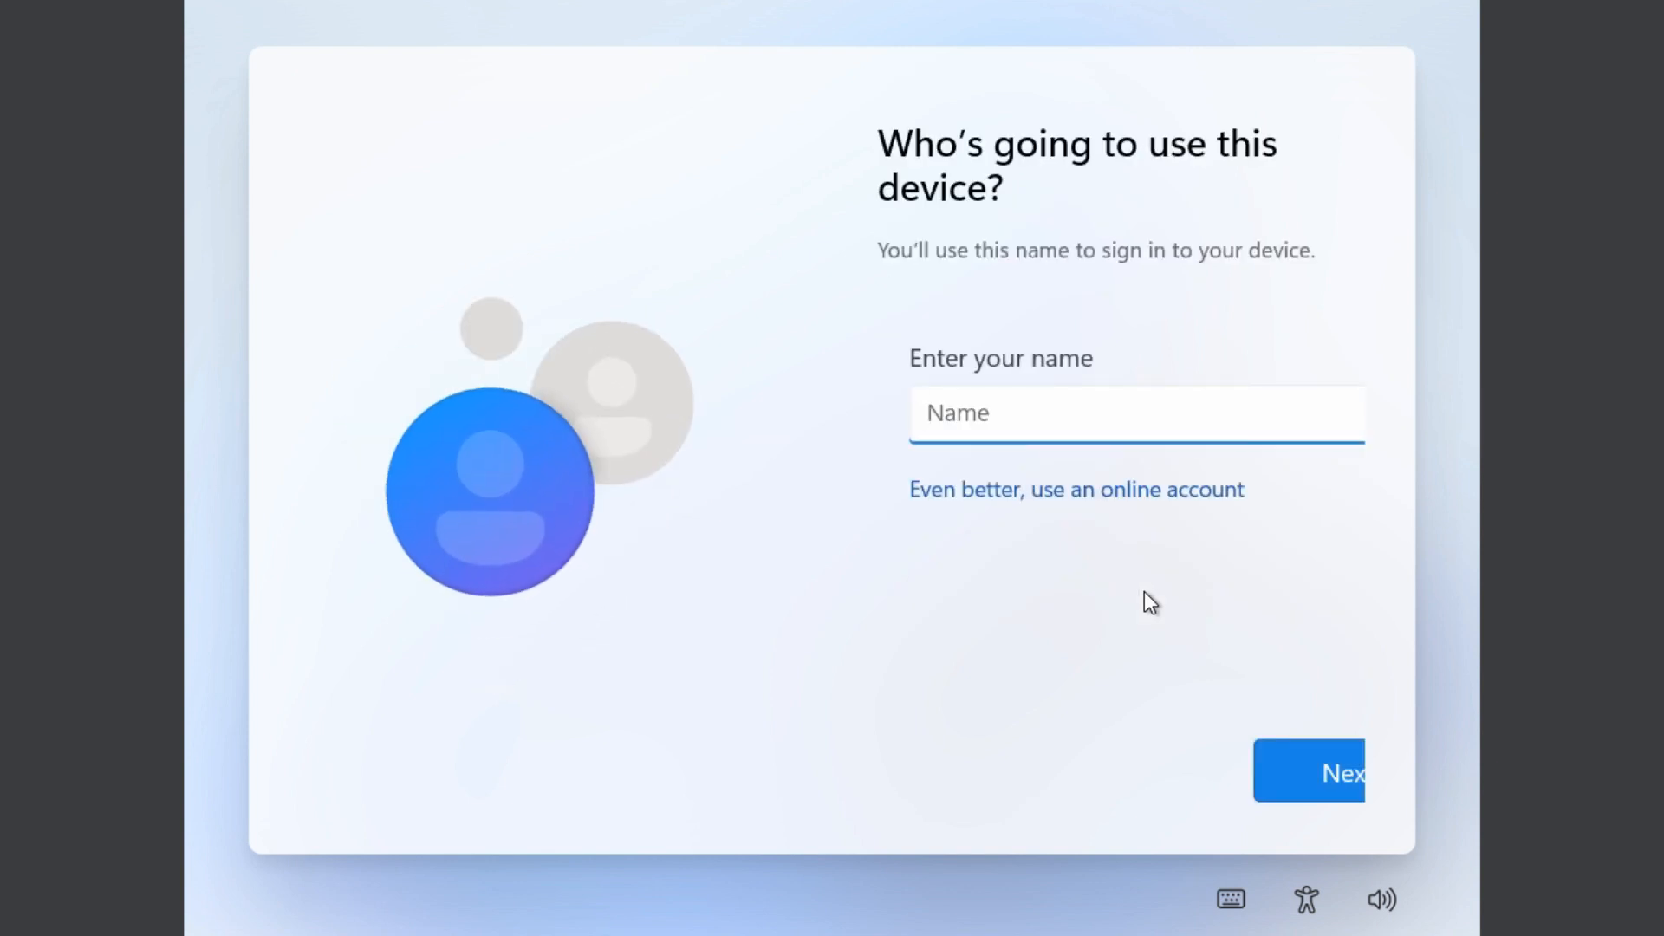
{"action": "mouse_move", "coordinate": [986, 551]}
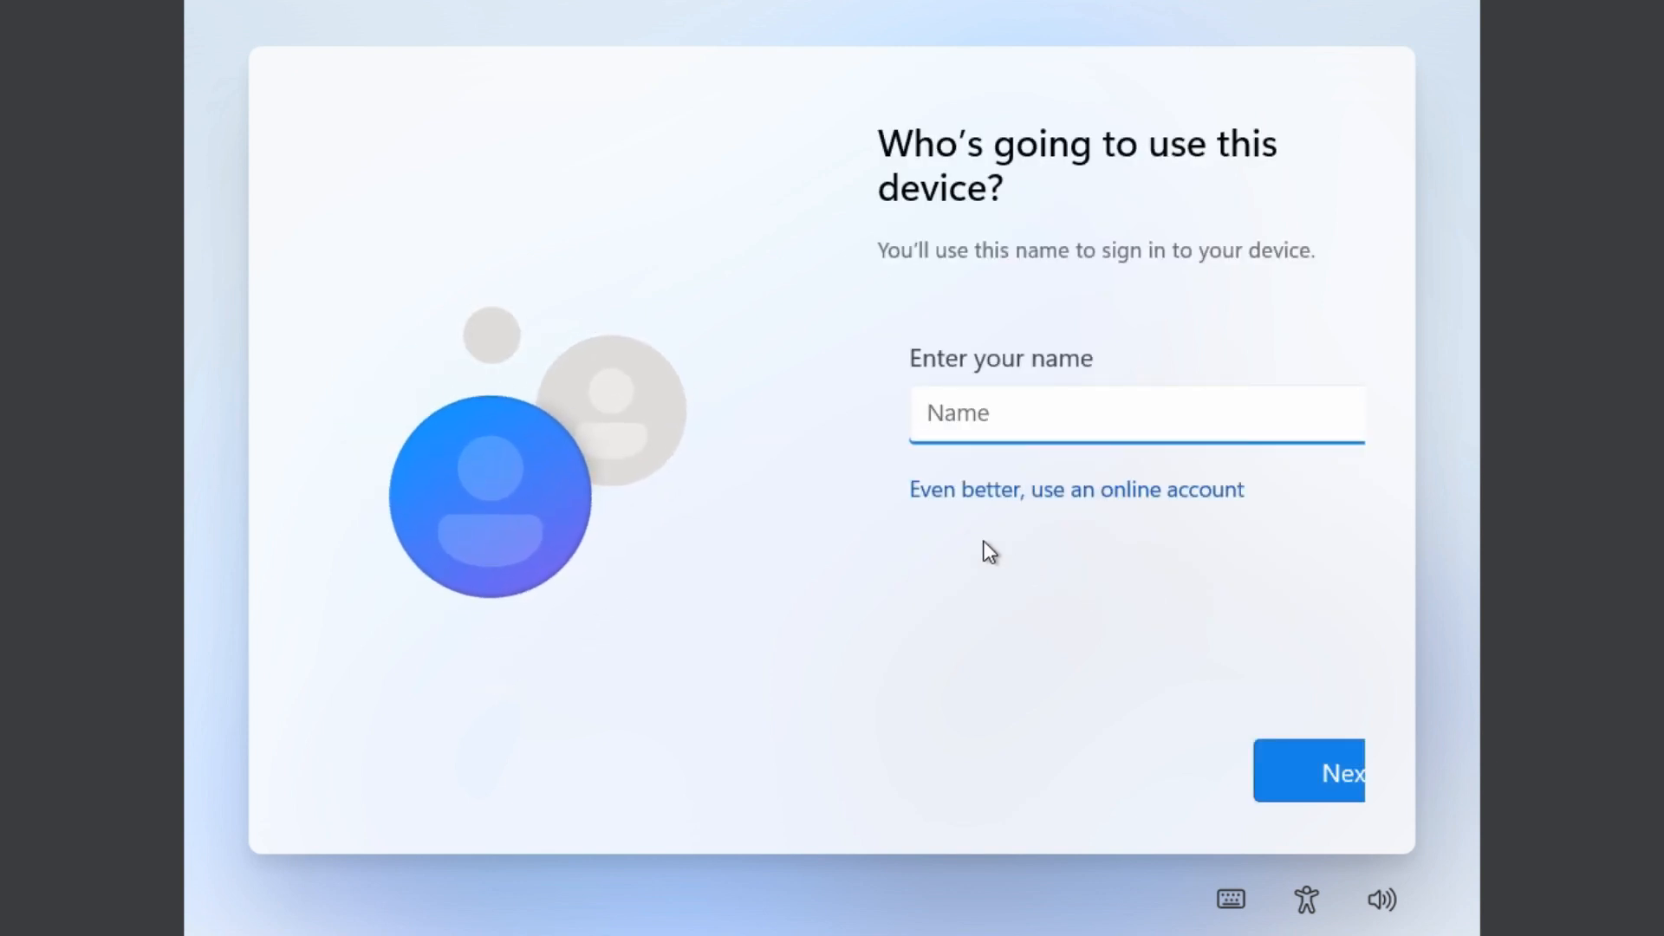
Name the local account 'Daniel' and continue past the password screen without a password.
{"action": "type", "text": "D"}
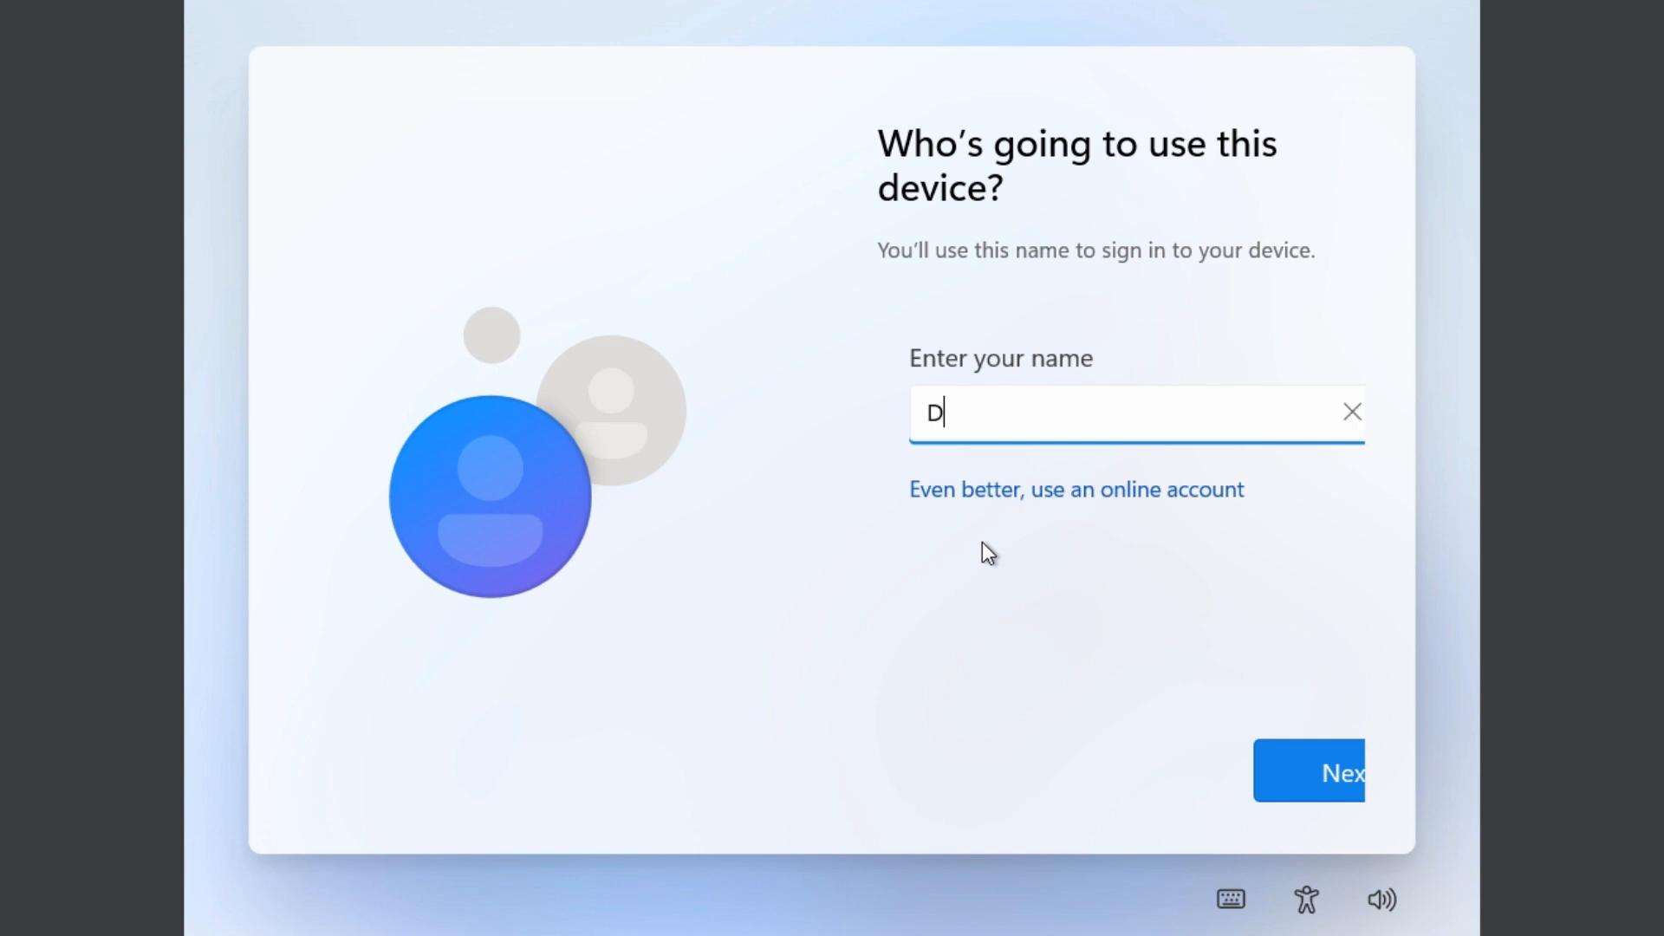
{"action": "type", "text": "aniel"}
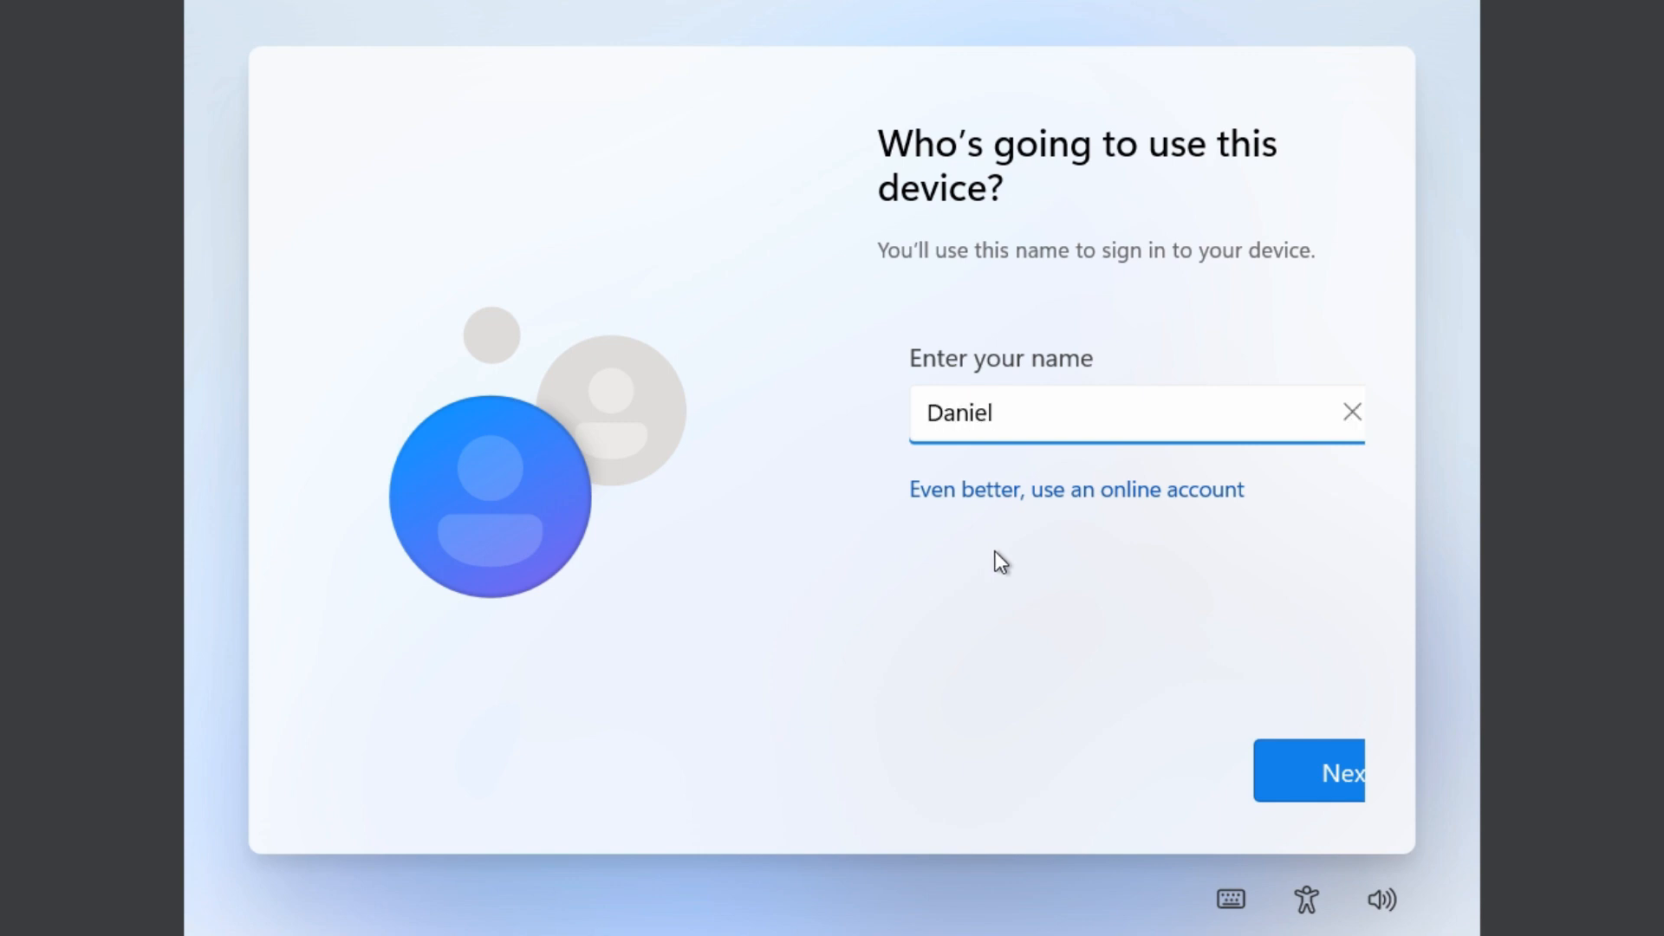
{"action": "left_click", "coordinate": [1325, 769]}
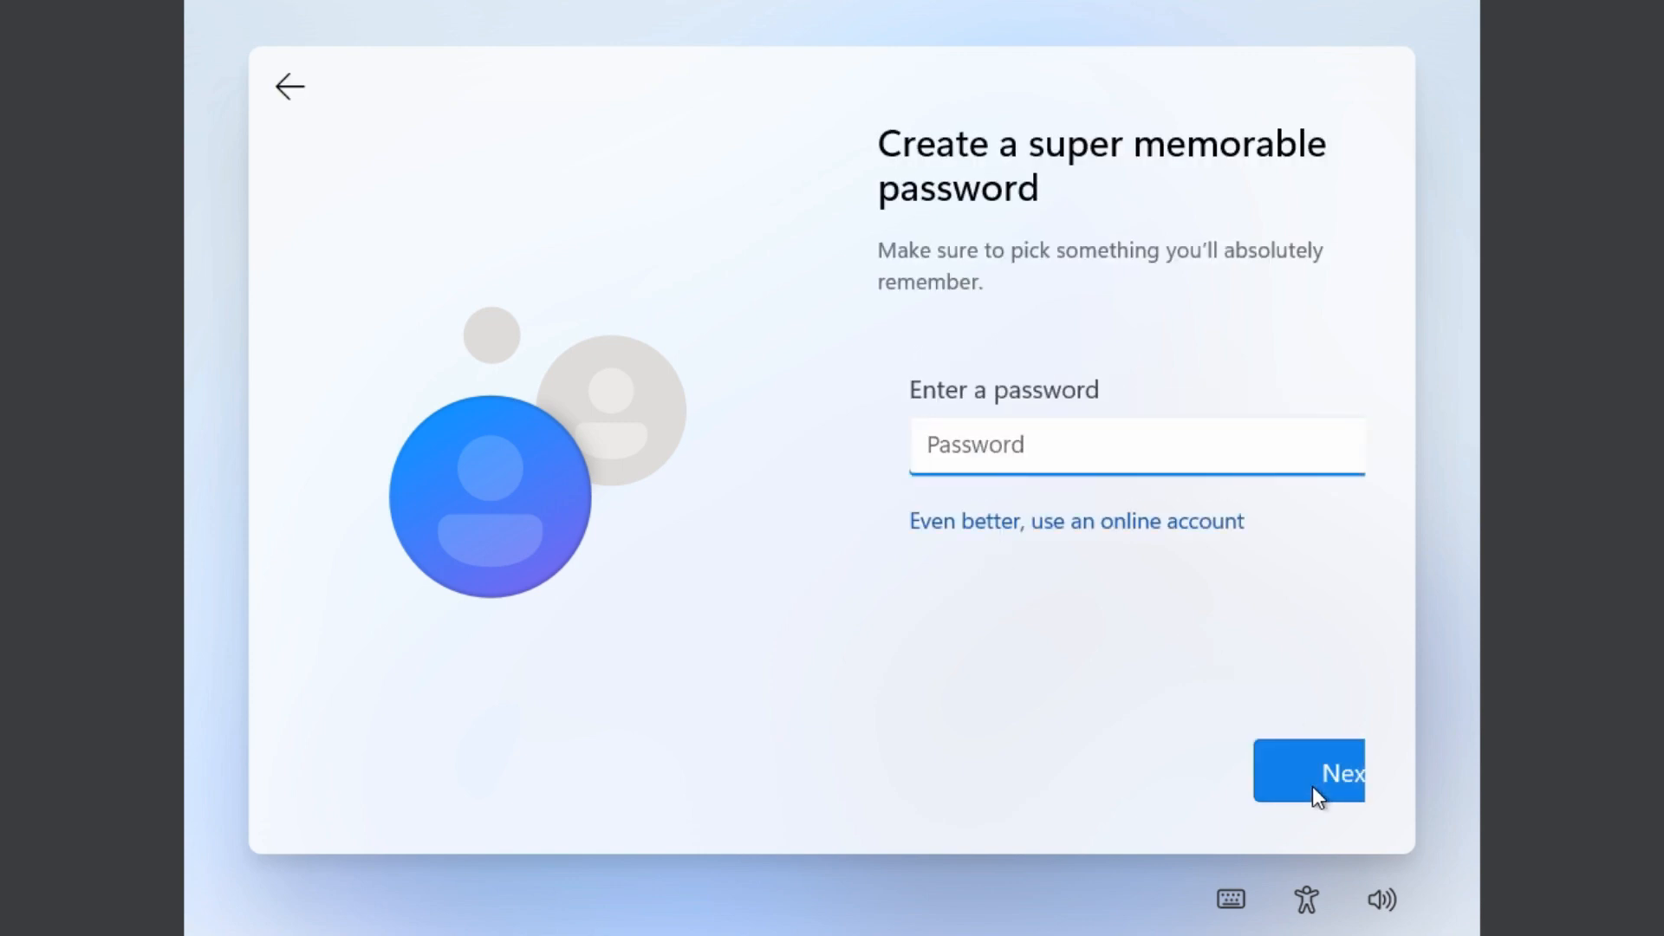
{"action": "left_click", "coordinate": [1315, 770]}
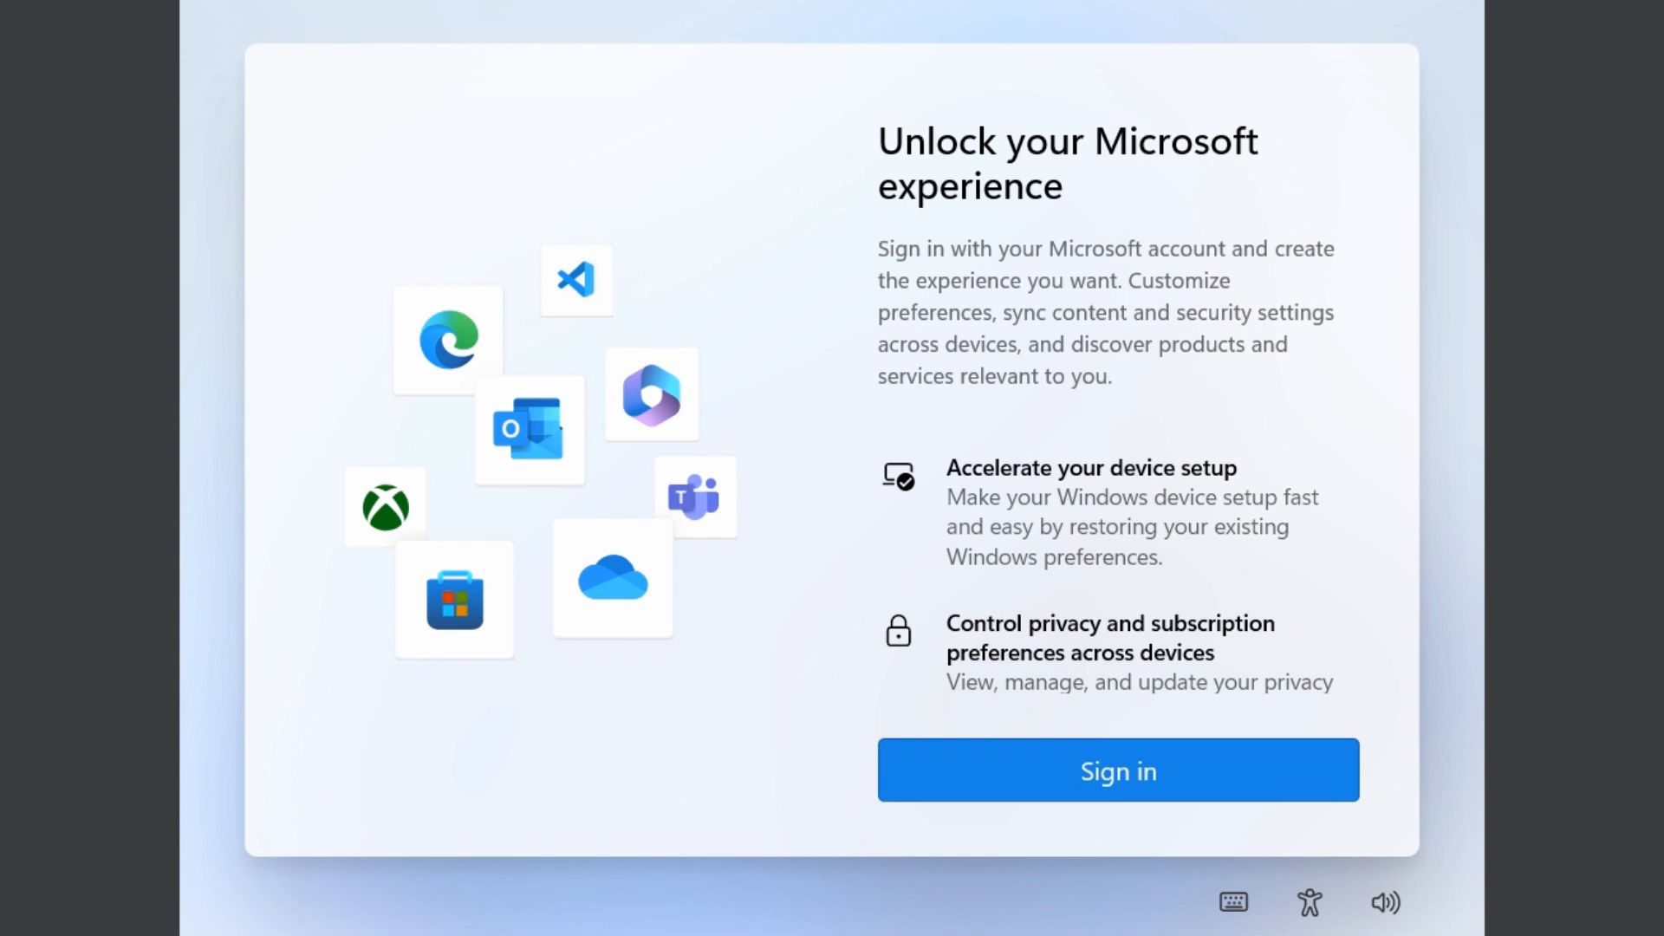
{"action": "mouse_move", "coordinate": [1348, 333]}
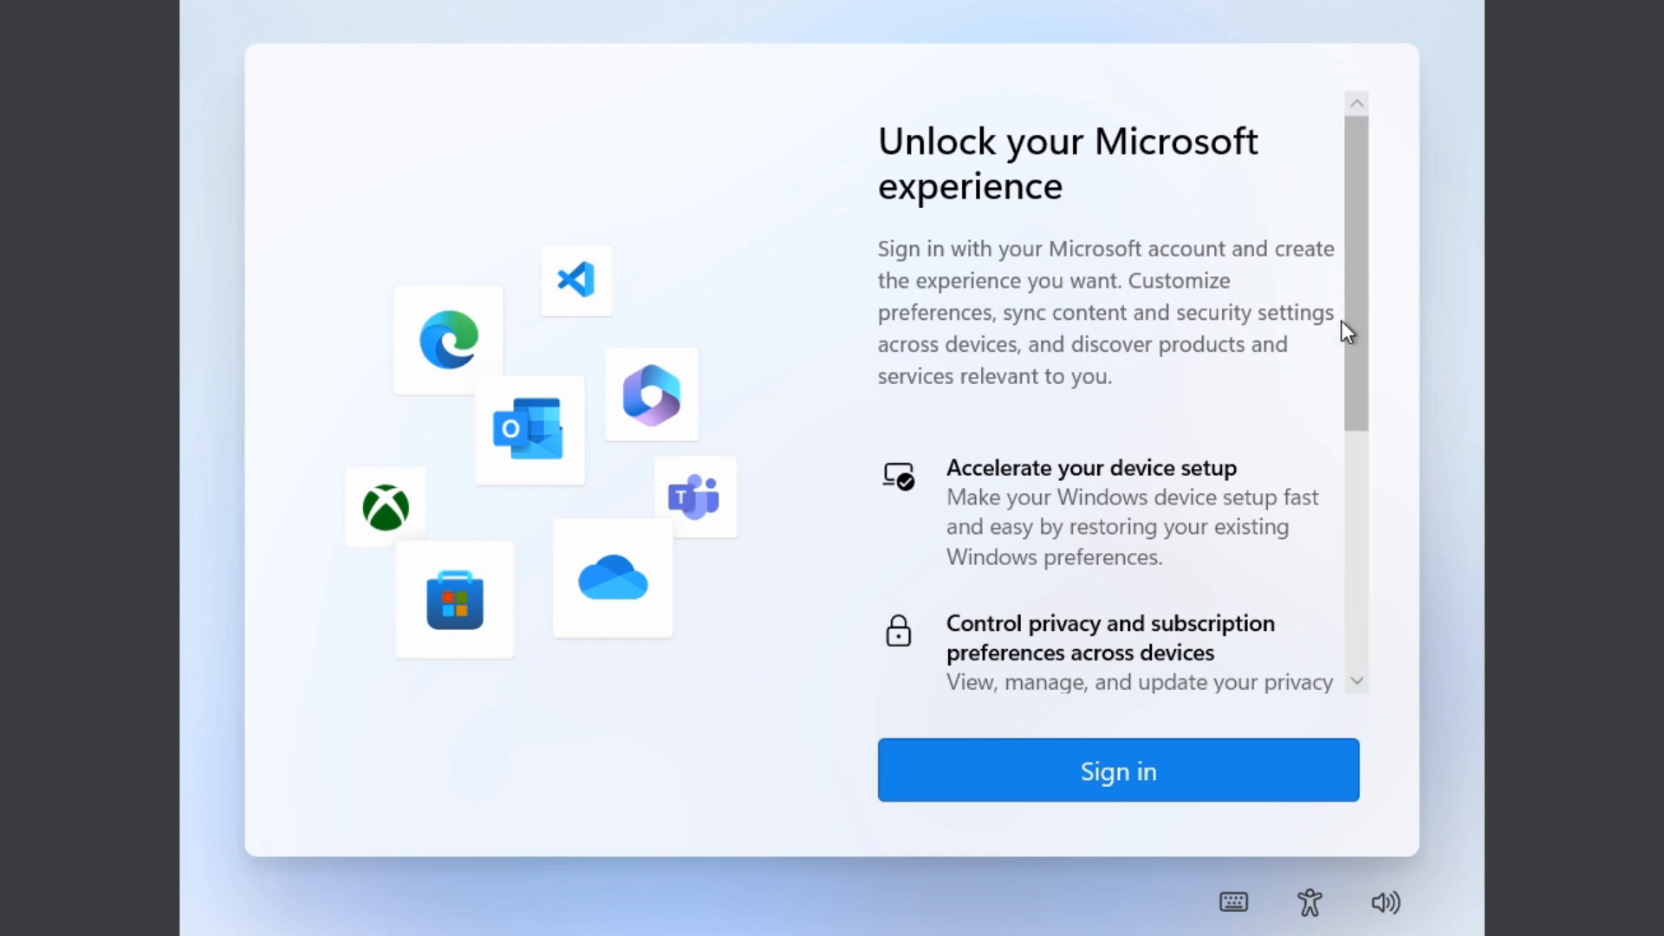
{"action": "mouse_move", "coordinate": [1355, 318]}
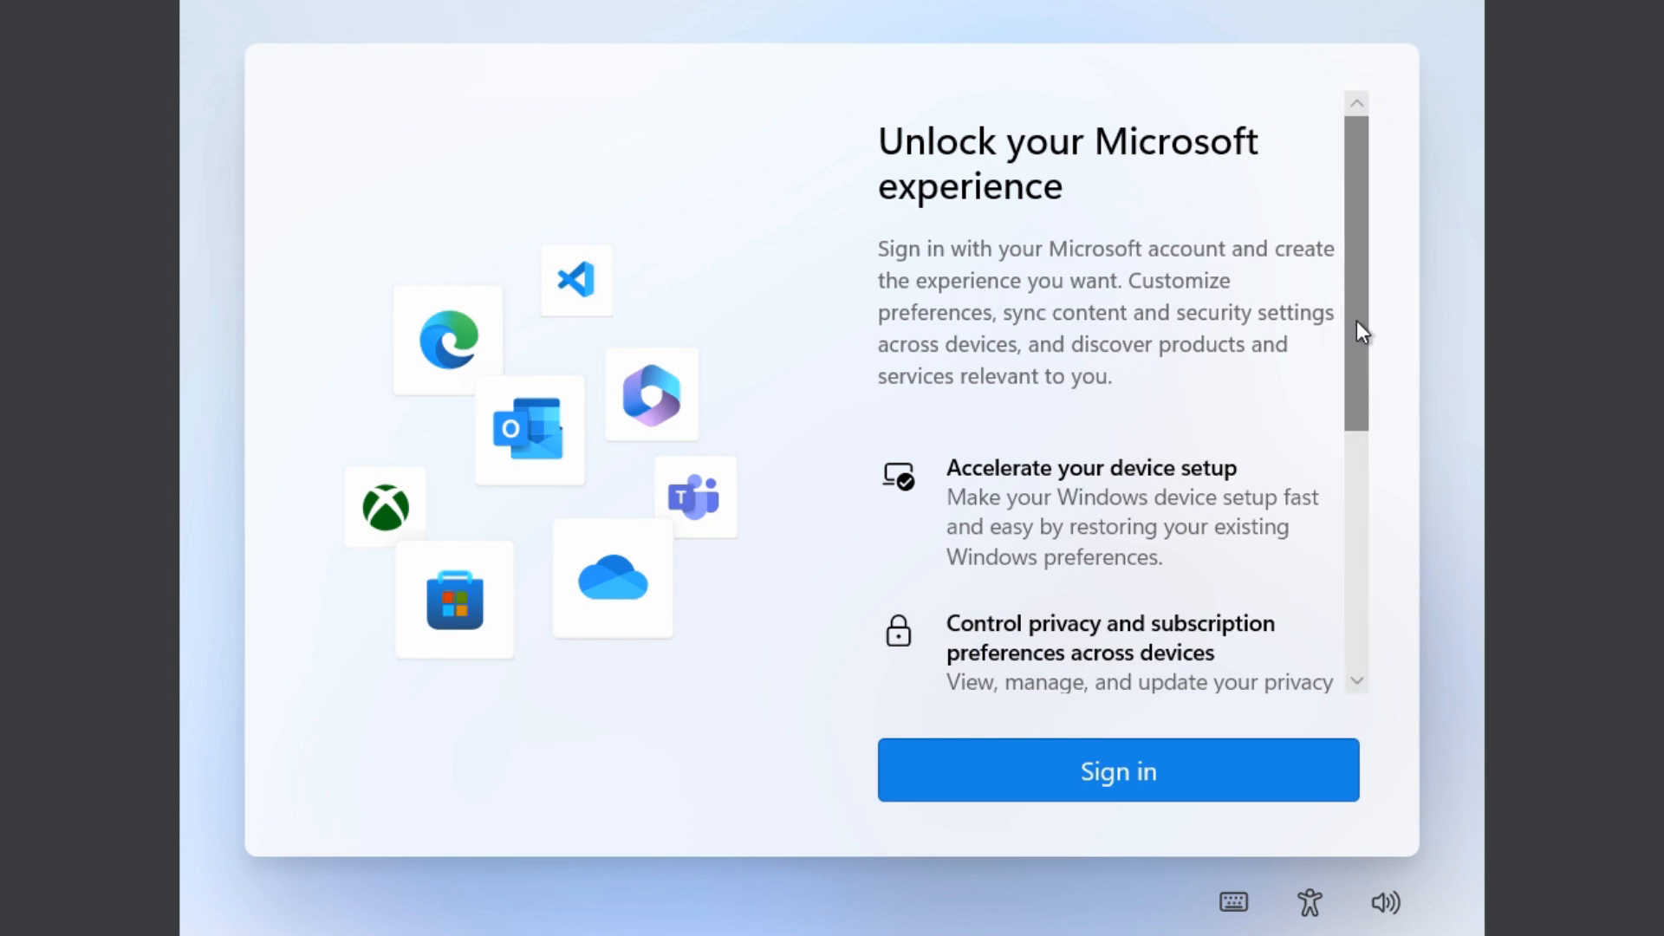
{"action": "scroll", "scroll_direction": "down", "scroll_amount": 3}
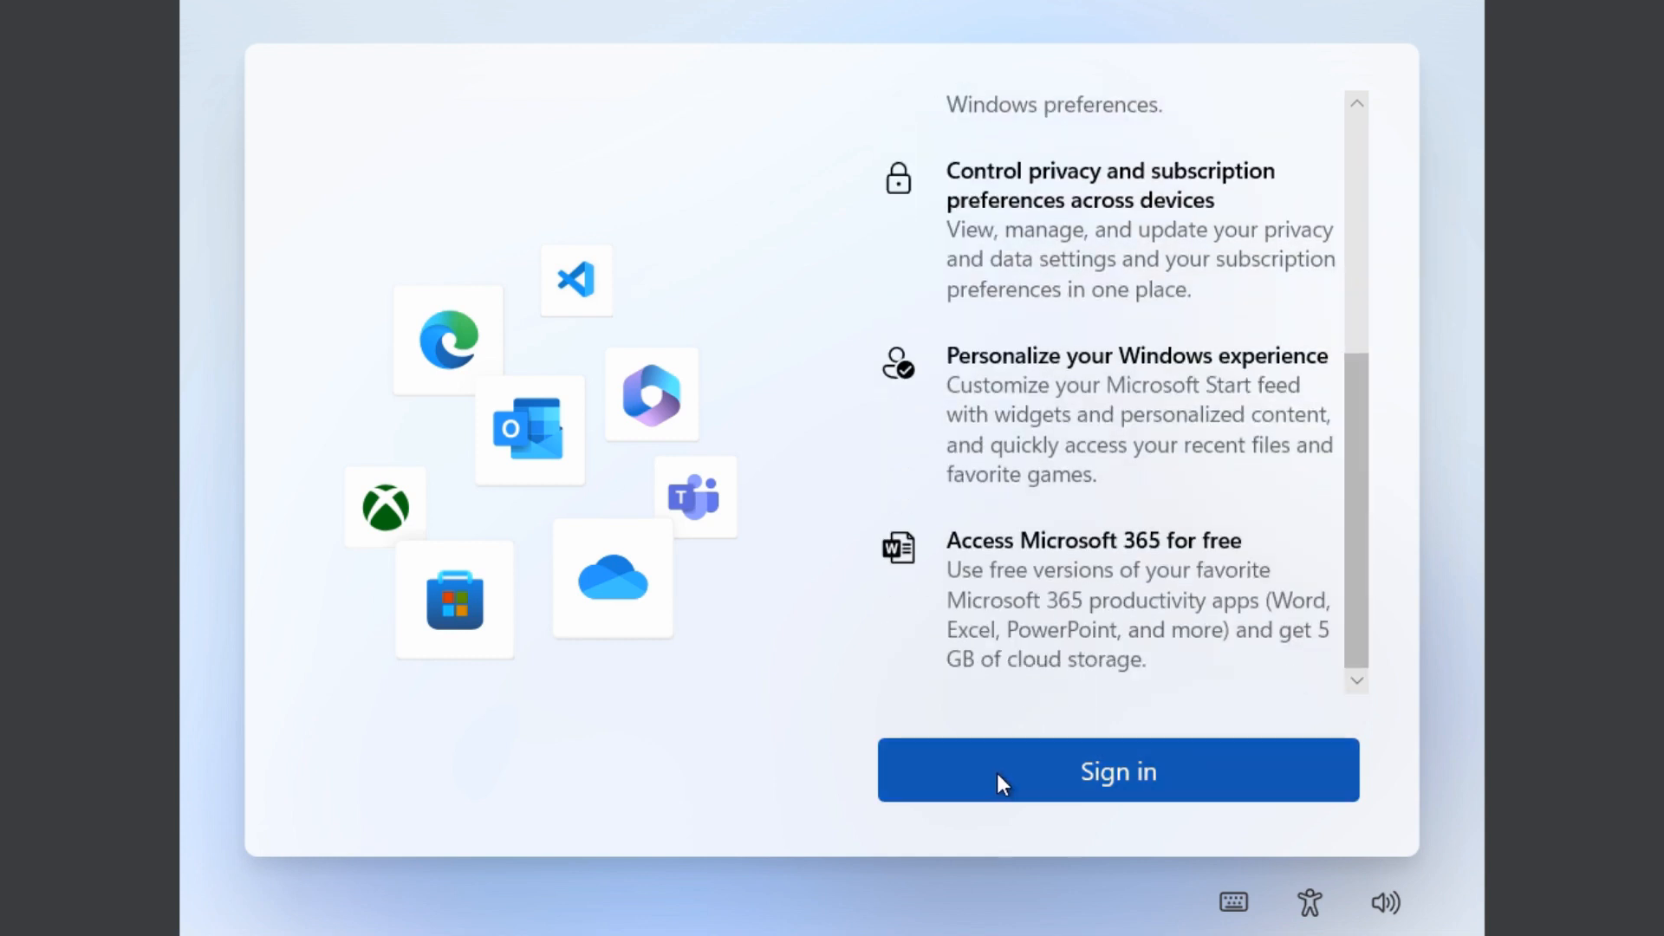
{"action": "mouse_move", "coordinate": [783, 530]}
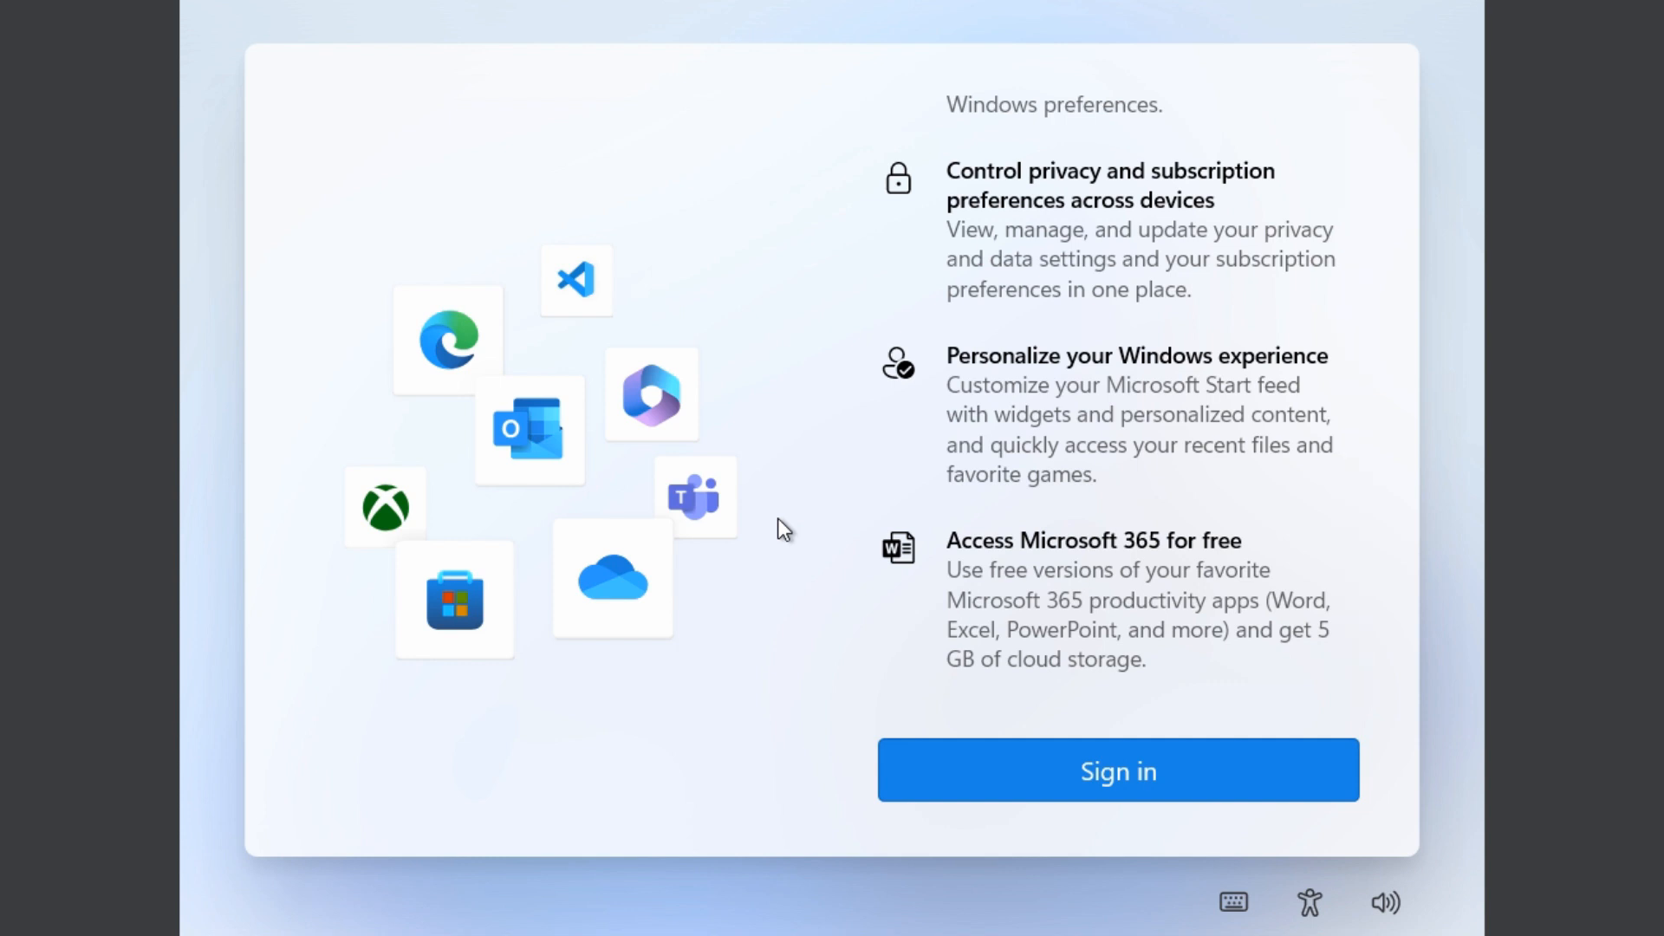
{"action": "scroll", "scroll_direction": "up", "scroll_amount": 3}
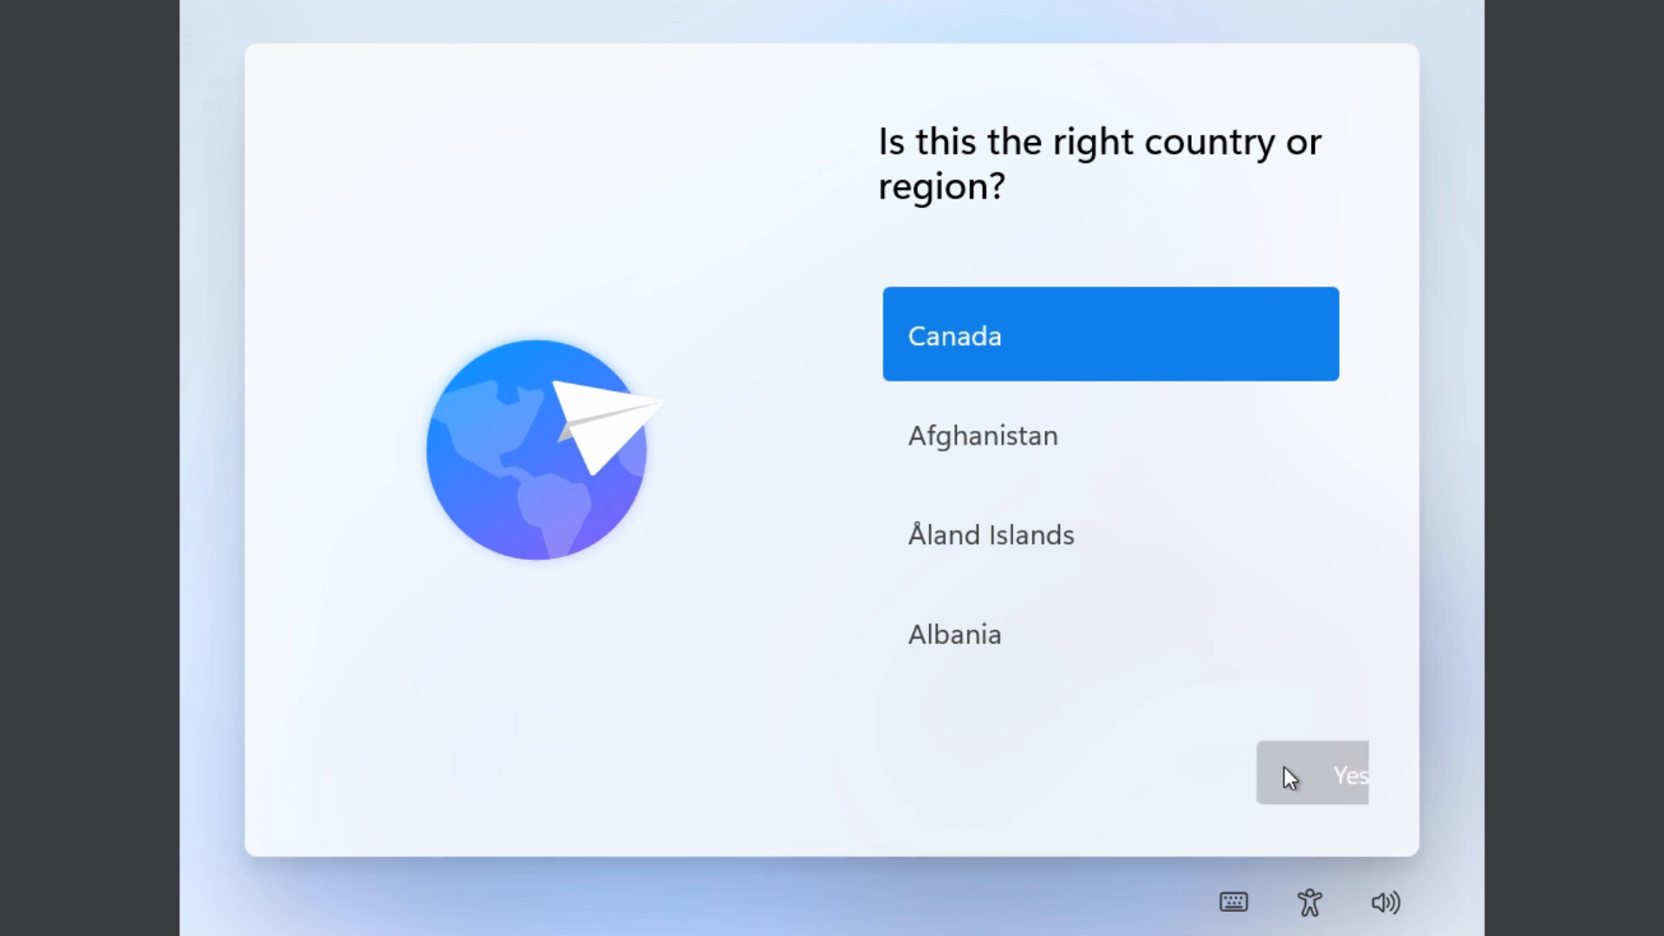
Confirm Canada as the region, reaching 'Let's connect you to a network'.
{"action": "left_click", "coordinate": [1311, 773]}
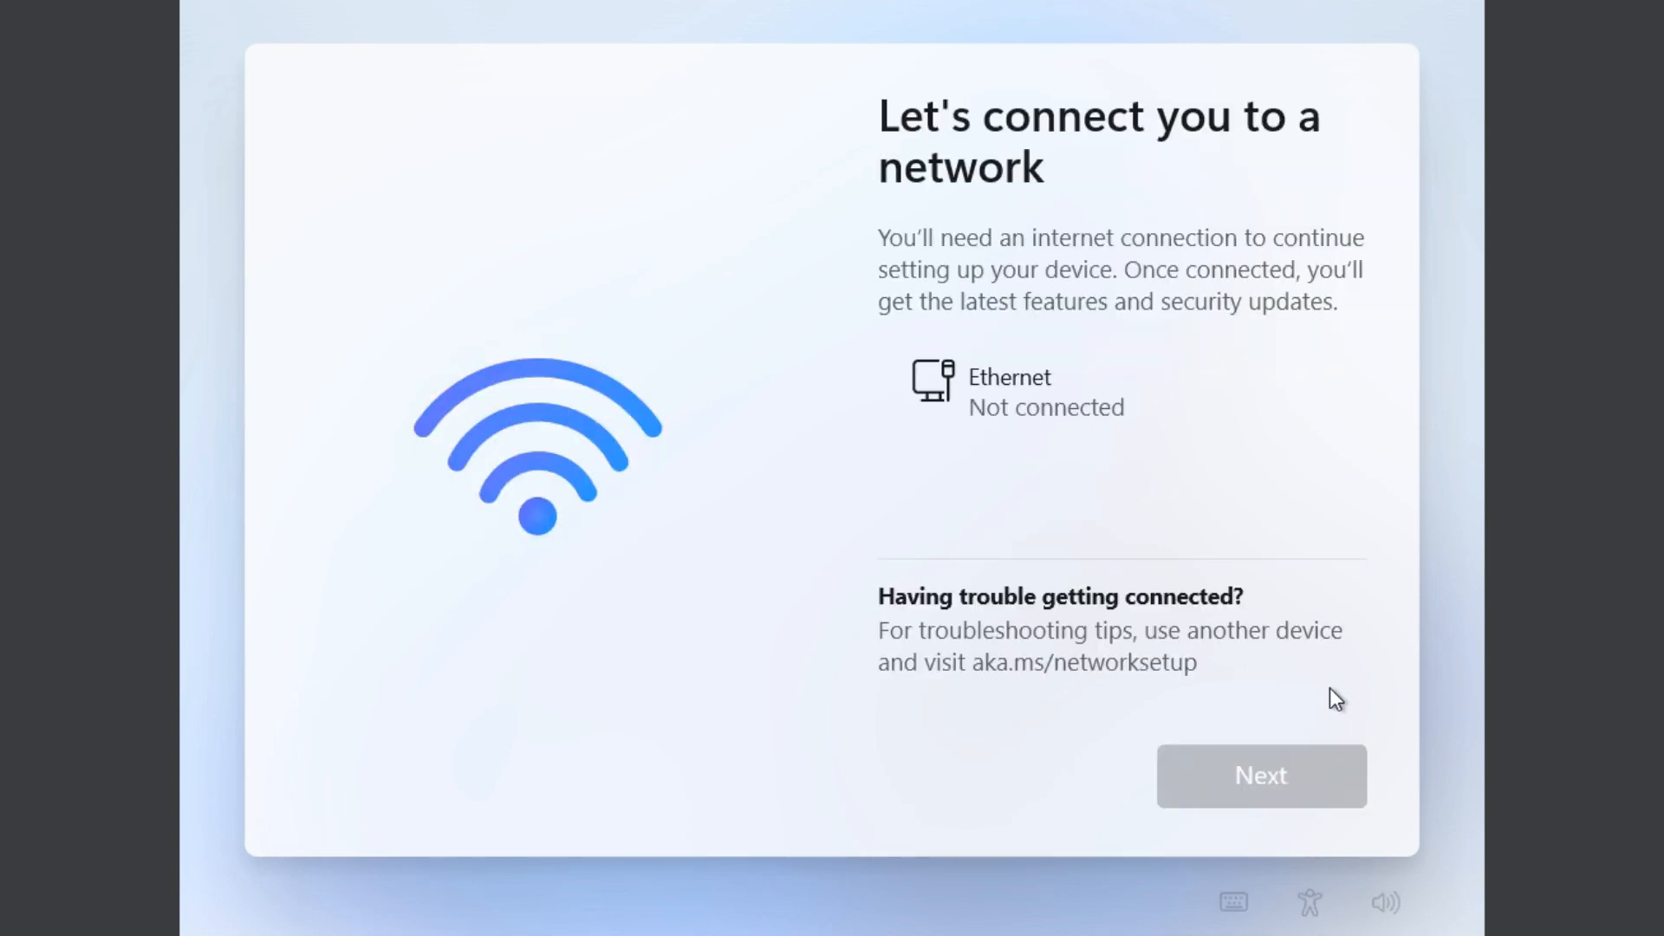
{"action": "mouse_move", "coordinate": [1270, 431]}
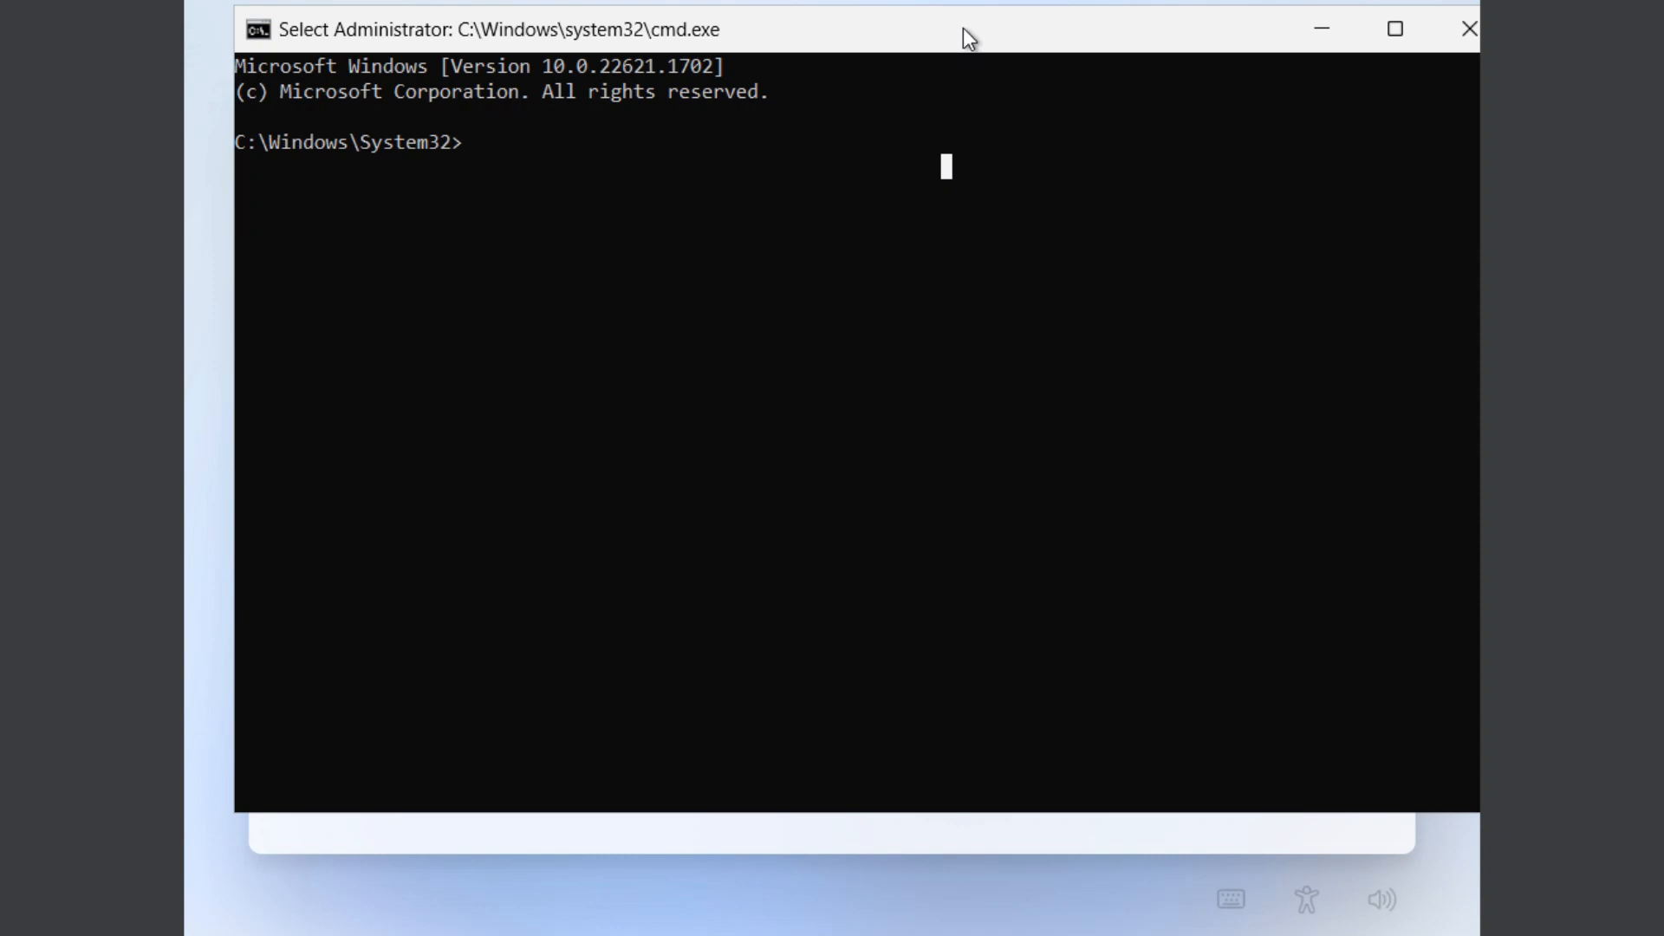
Run oobe\bypassnro in the administrator Command Prompt so setup restarts.
{"action": "type", "text": "oob"}
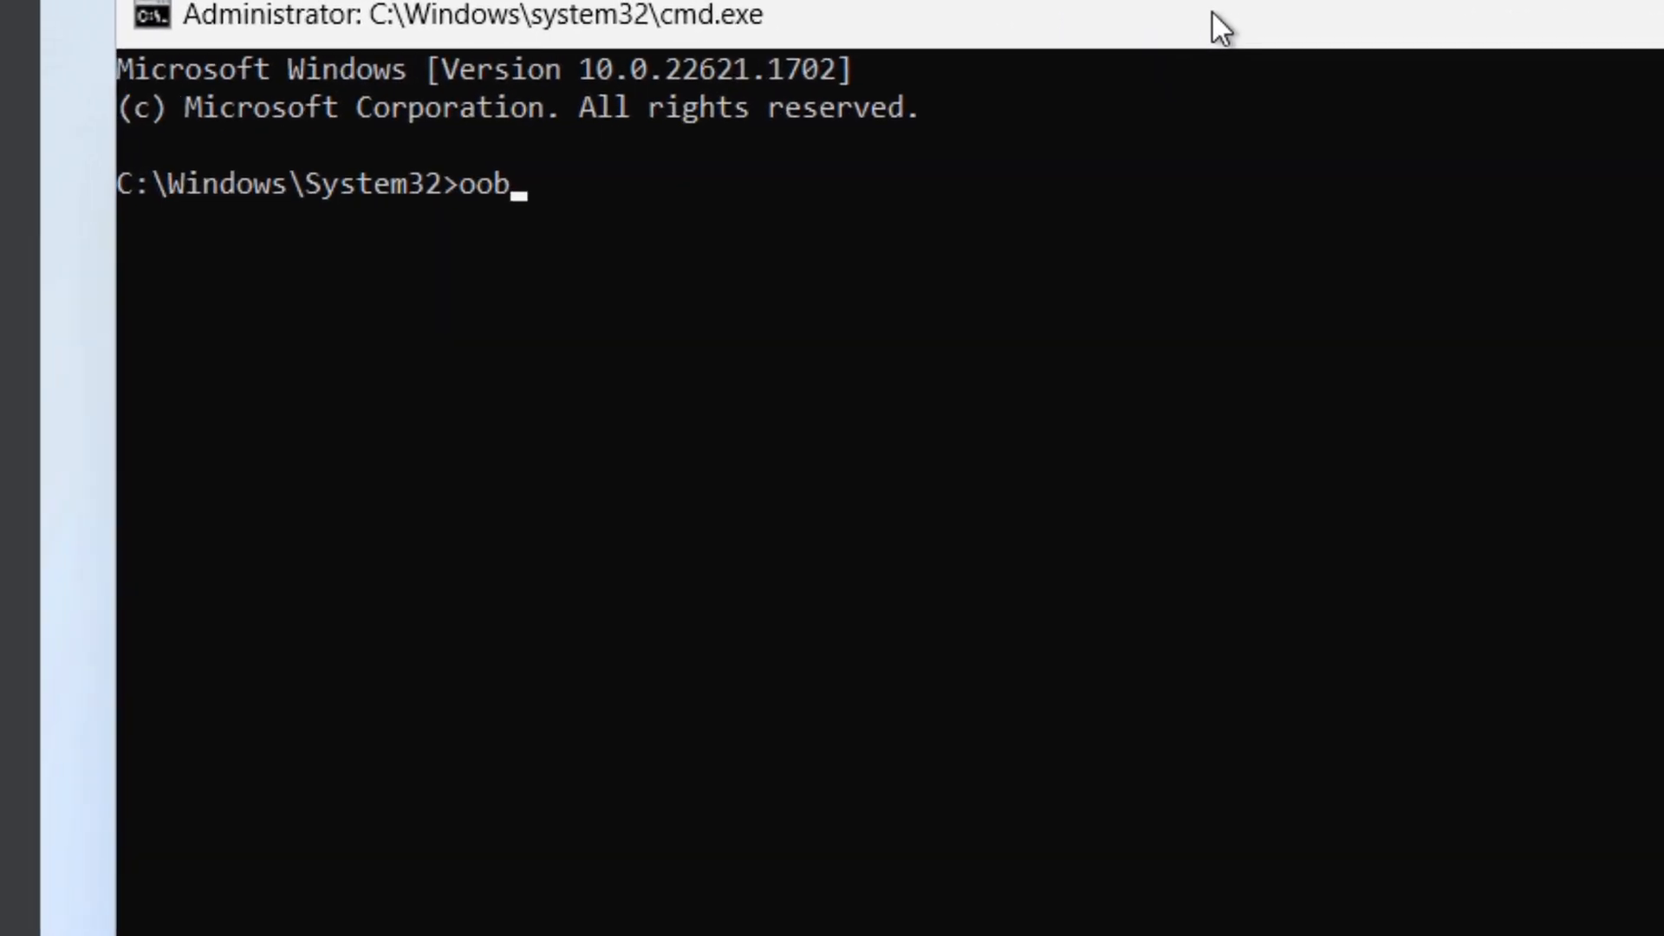
{"action": "type", "text": "e\\"}
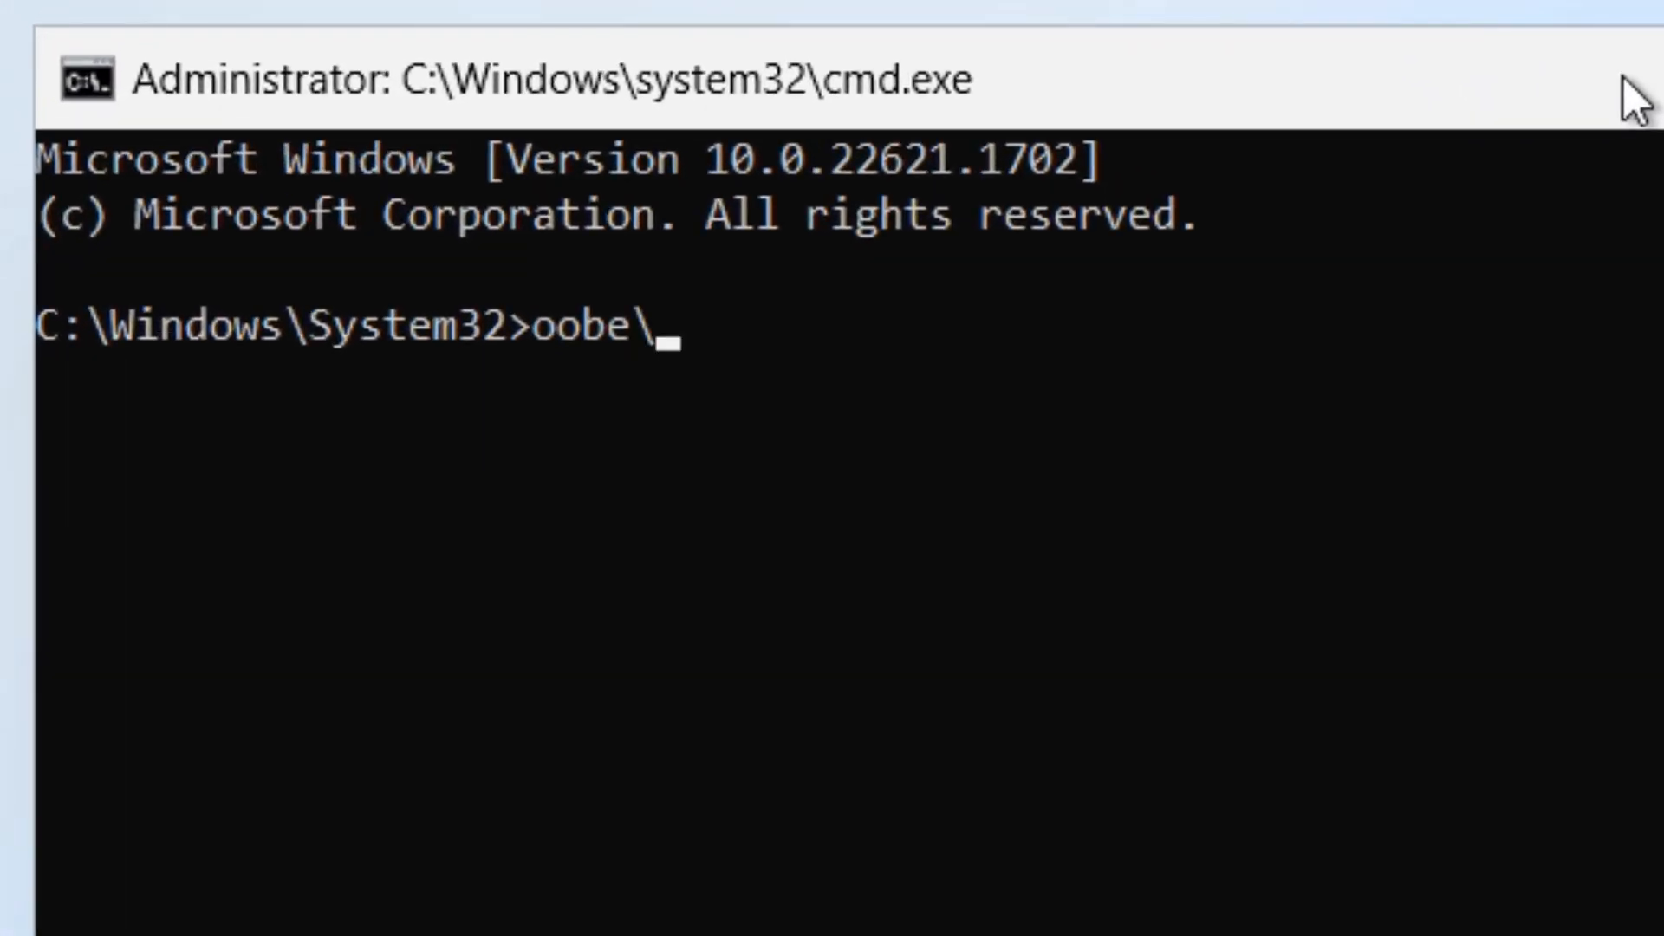
{"action": "type", "text": "by"}
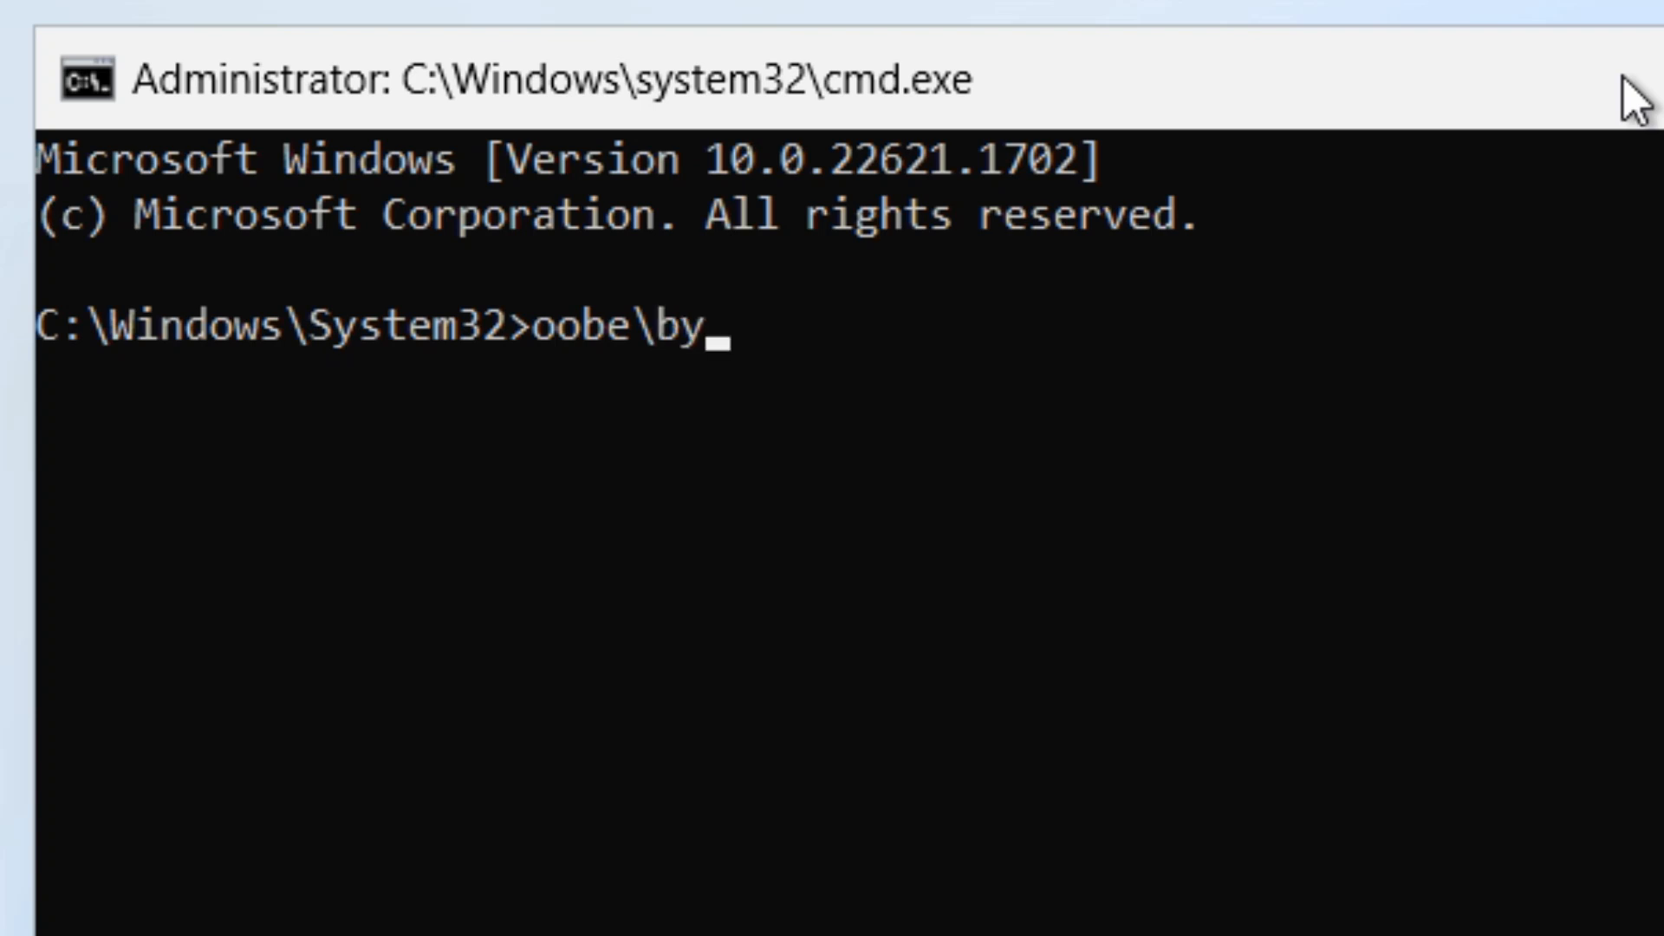
{"action": "type", "text": "passnro"}
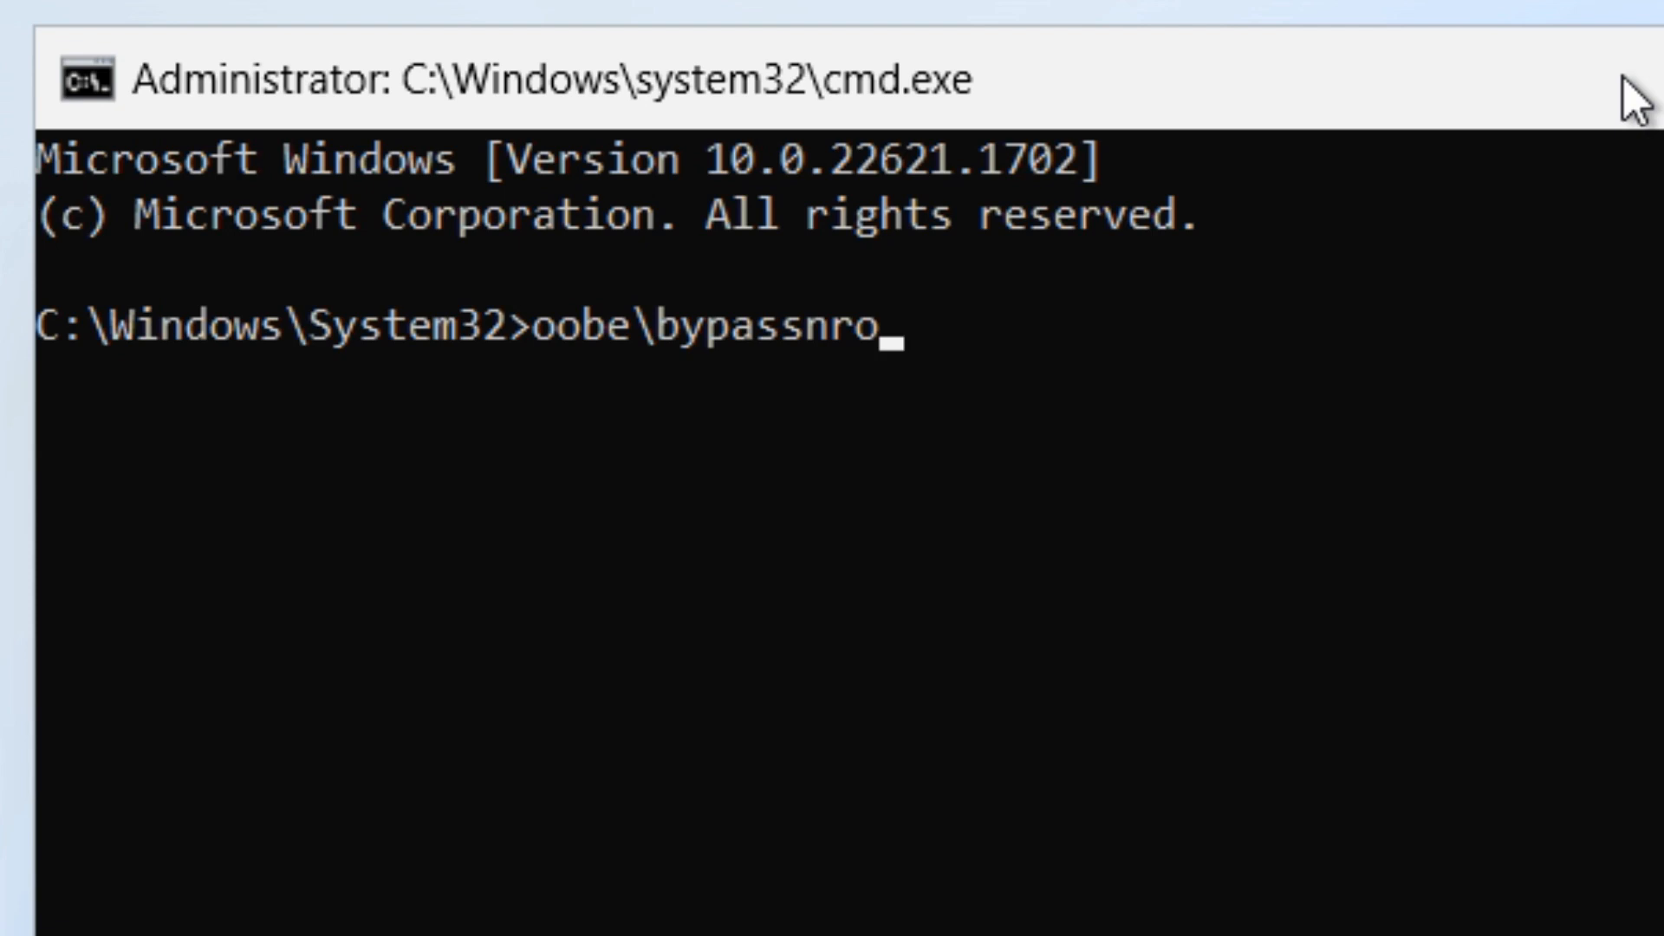
{"action": "key", "text": "Return"}
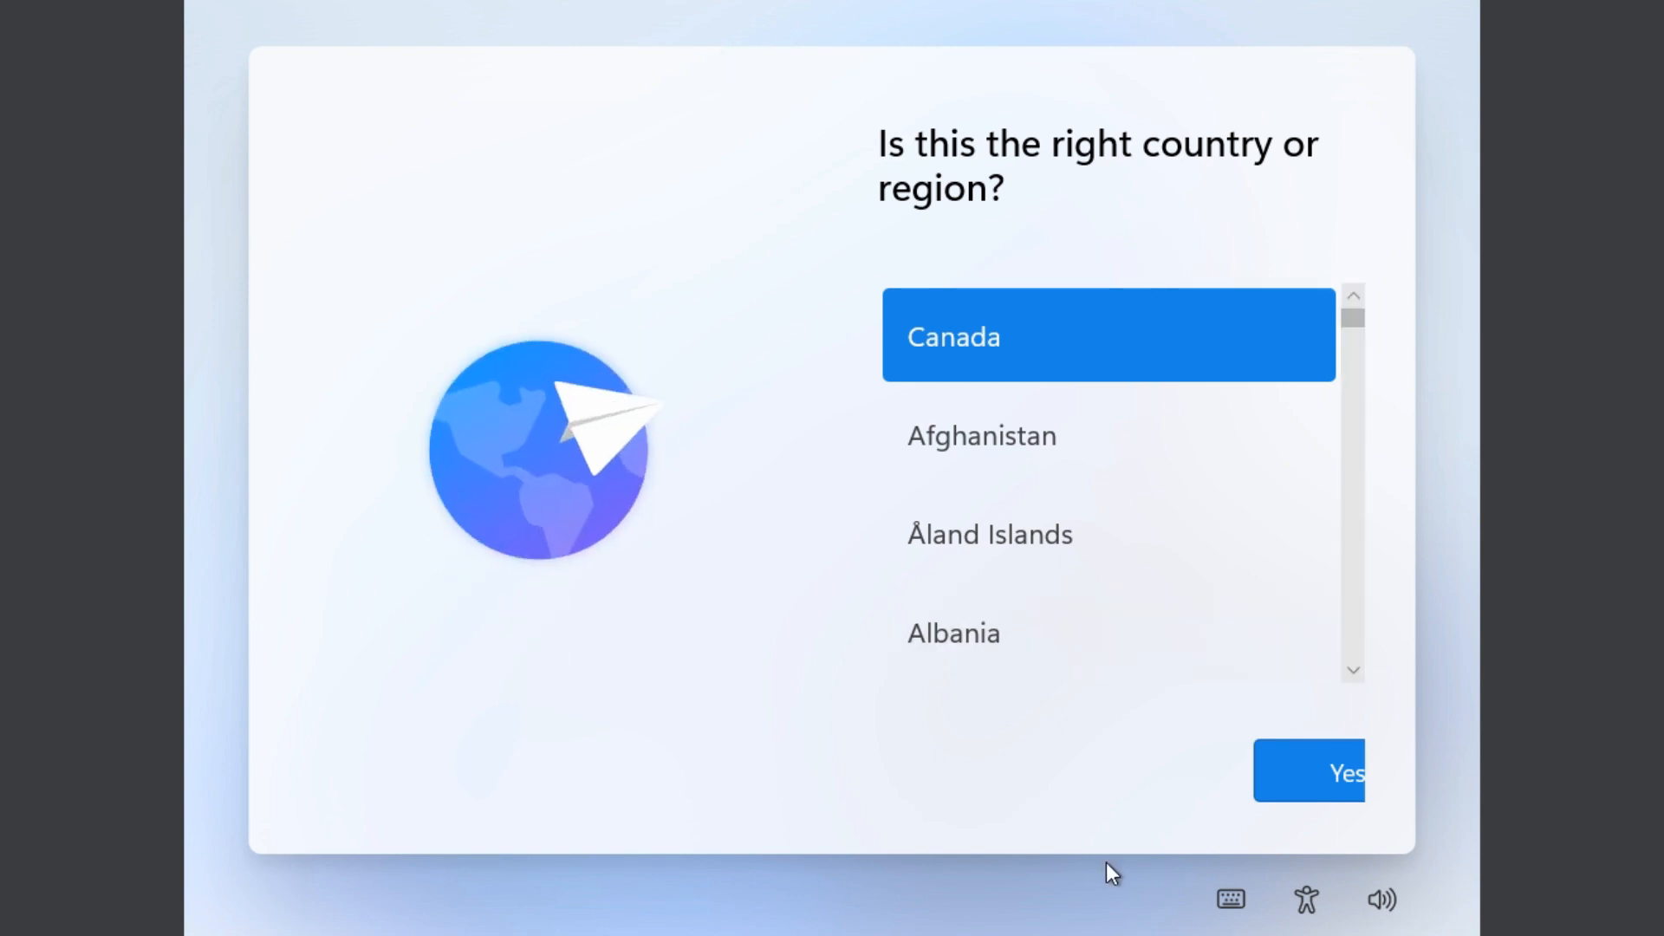
{"action": "mouse_move", "coordinate": [1095, 785]}
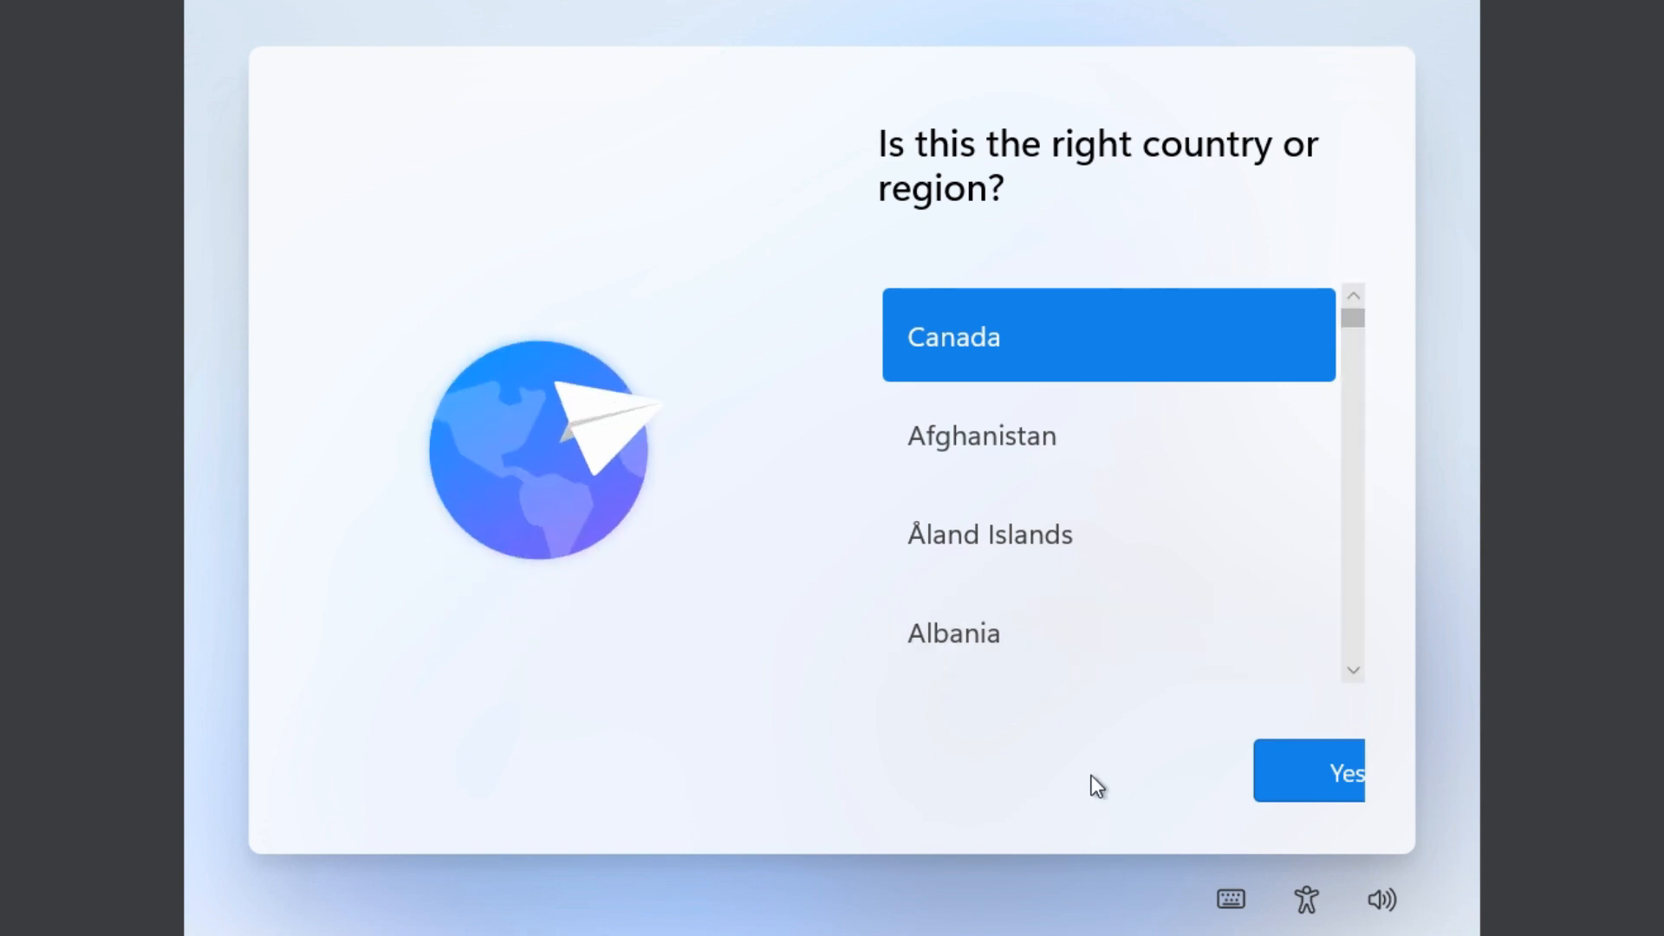
{"action": "mouse_move", "coordinate": [1289, 785]}
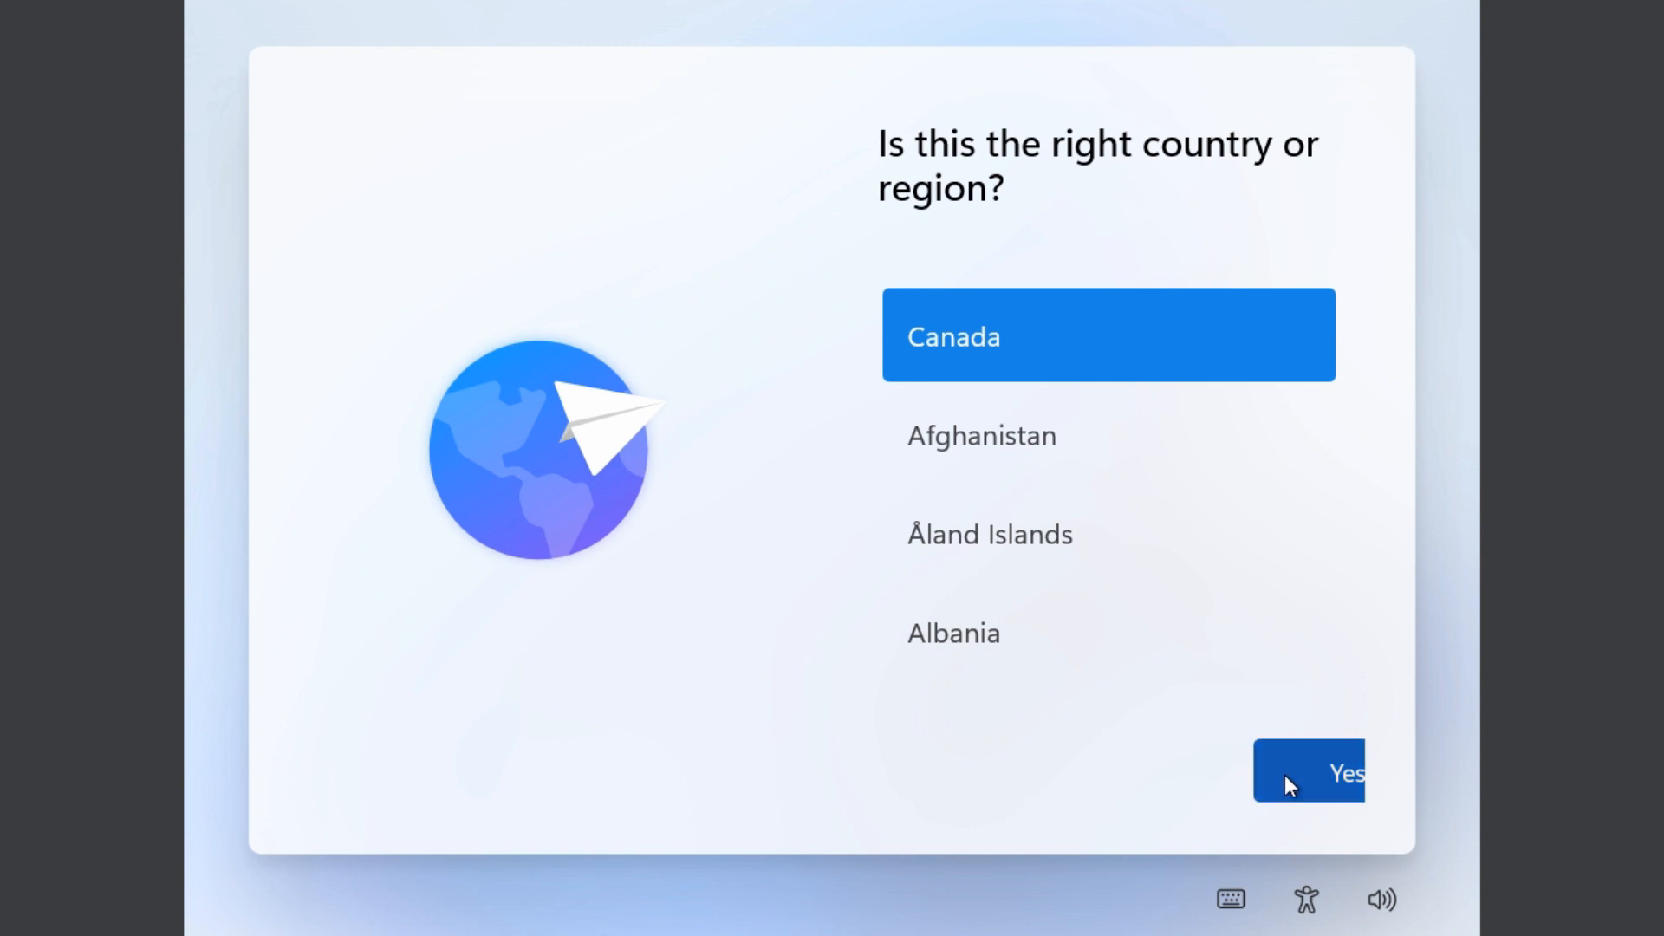
Reconfirm Canada, then choose 'I don't have internet' on the network page.
{"action": "left_click", "coordinate": [1345, 769]}
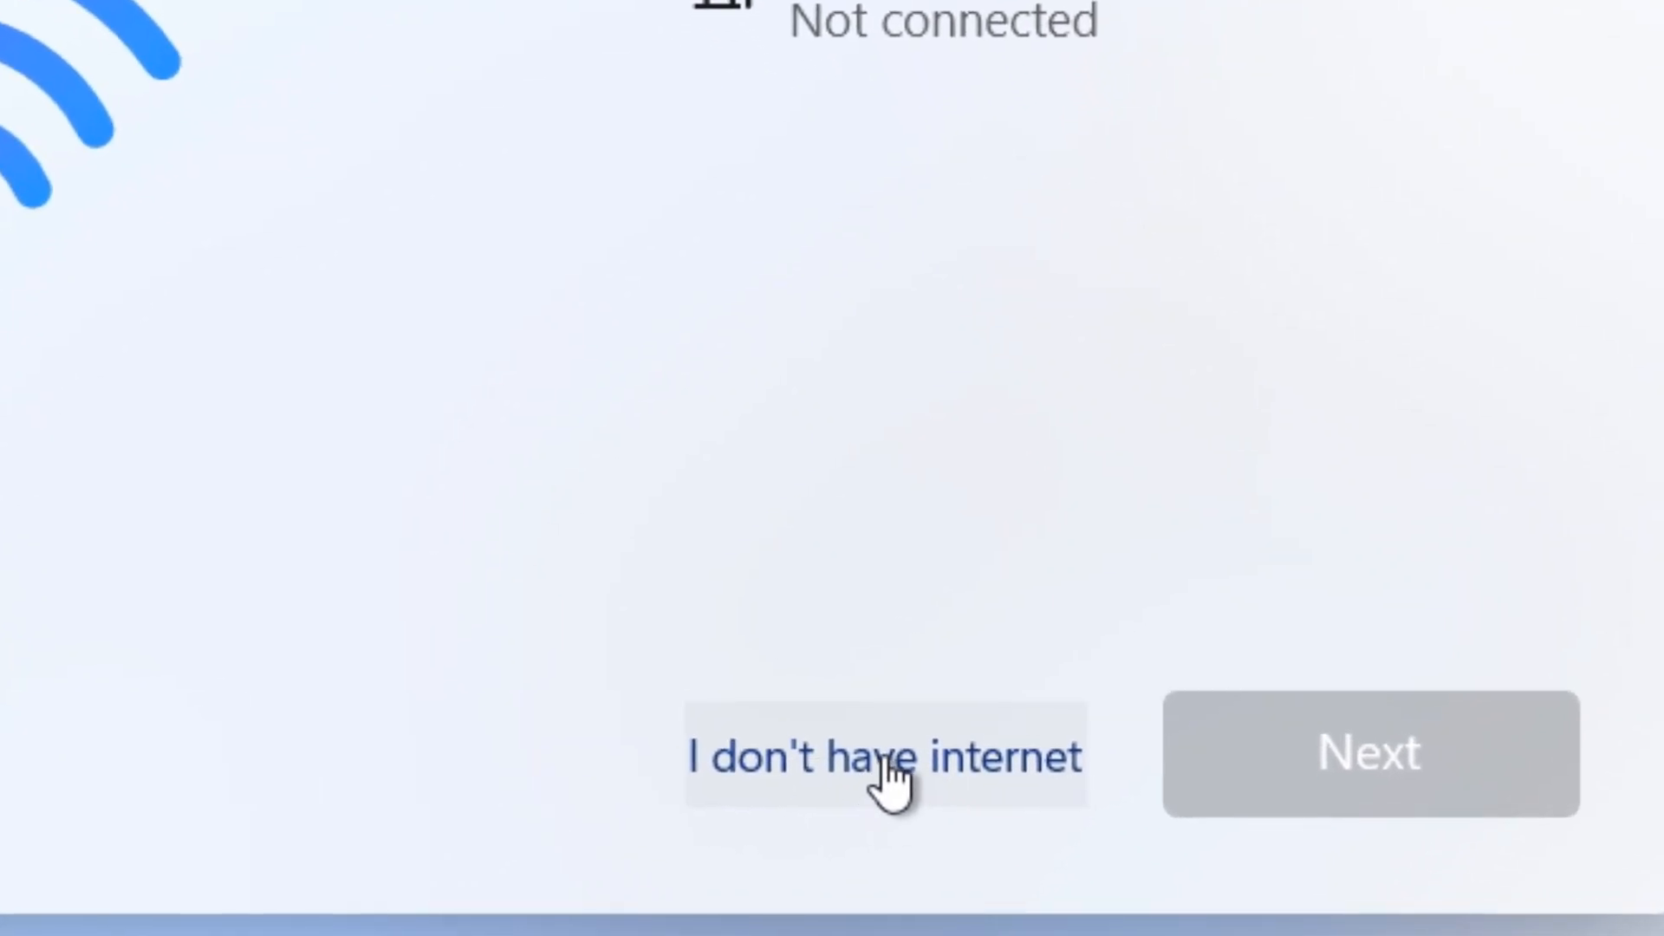
{"action": "left_click", "coordinate": [884, 754]}
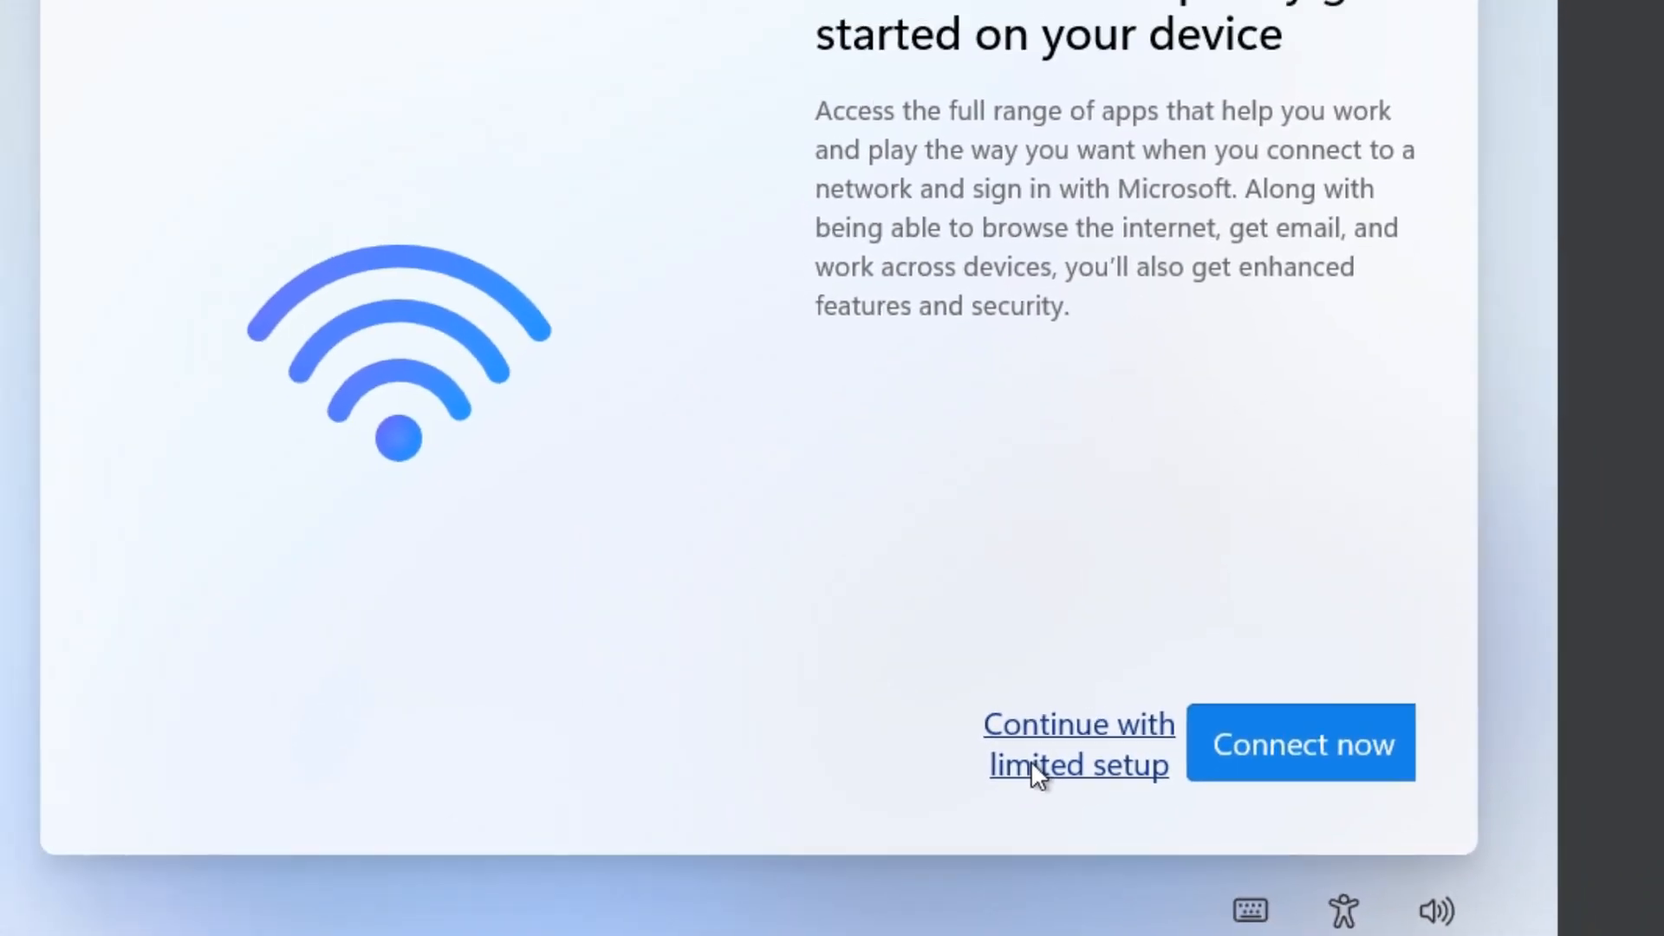
Continue with limited setup, name the local account 'Daniel' and move to its password field.
{"action": "left_click", "coordinate": [1078, 744]}
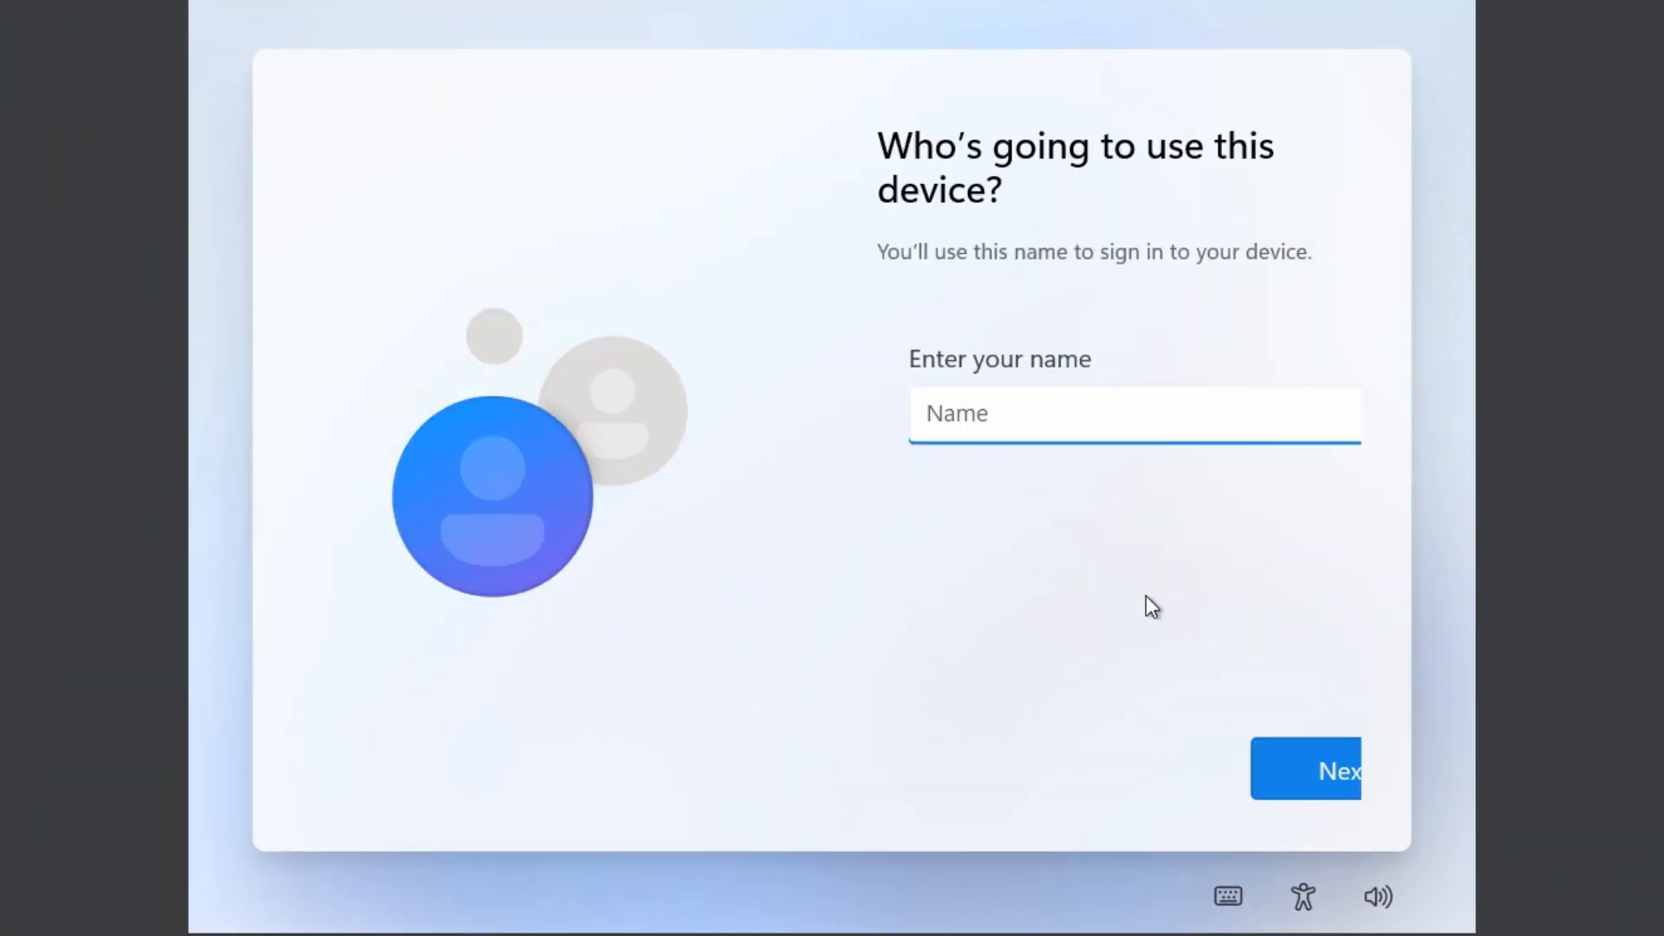
{"action": "type", "text": "Daniel"}
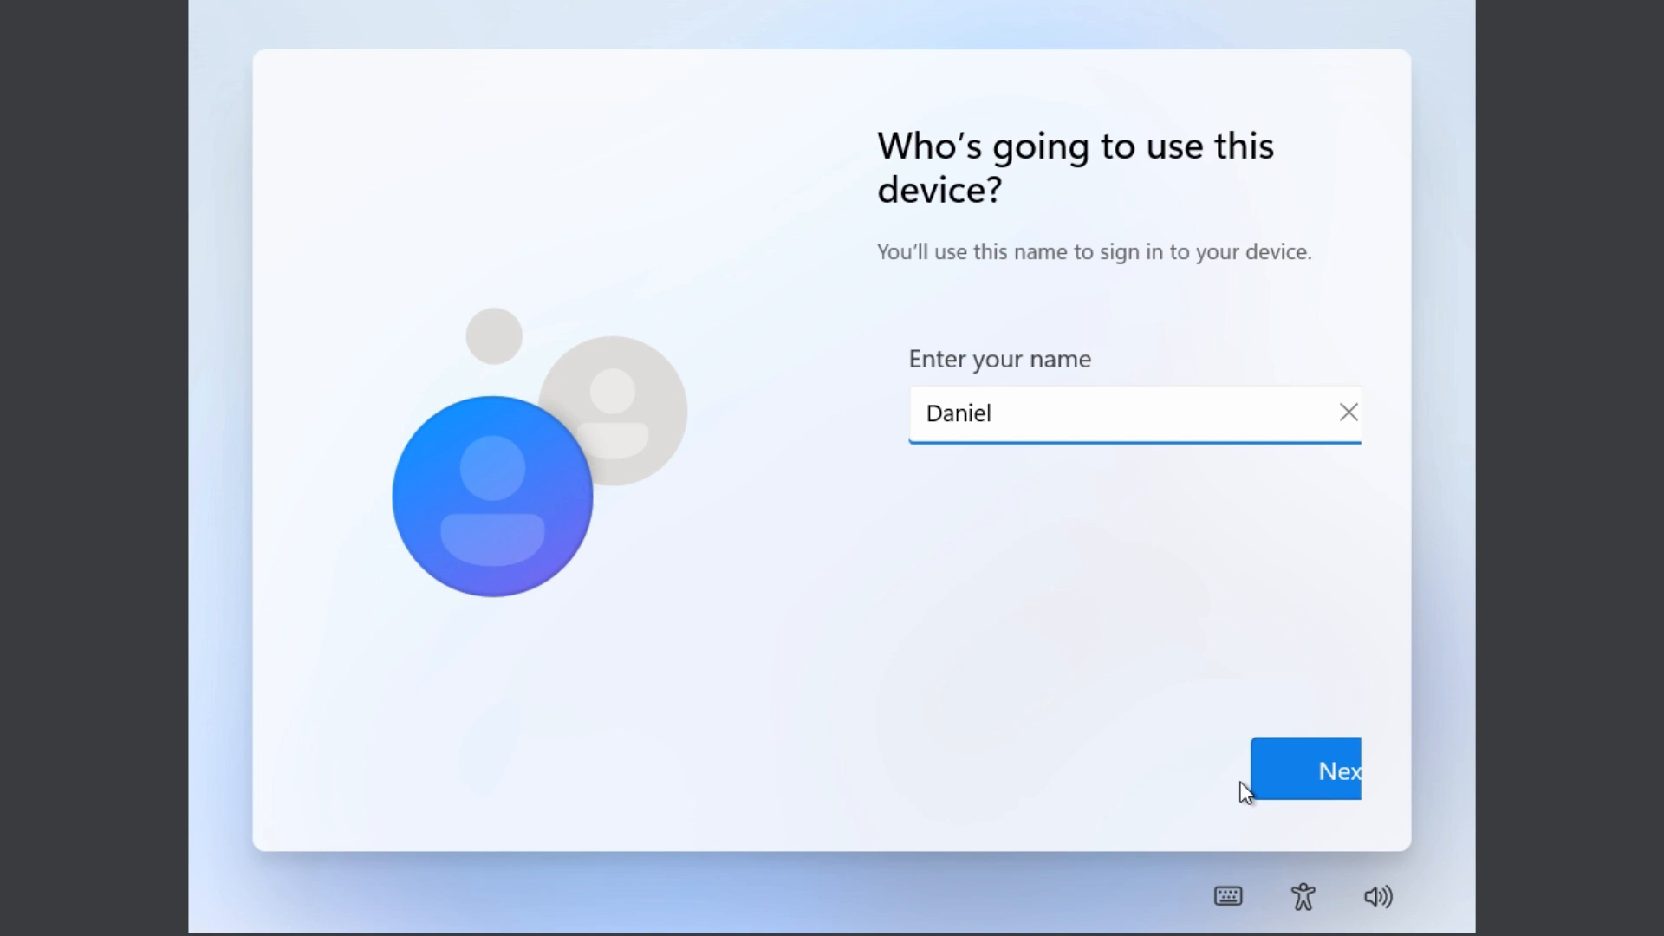
{"action": "left_click", "coordinate": [1315, 769]}
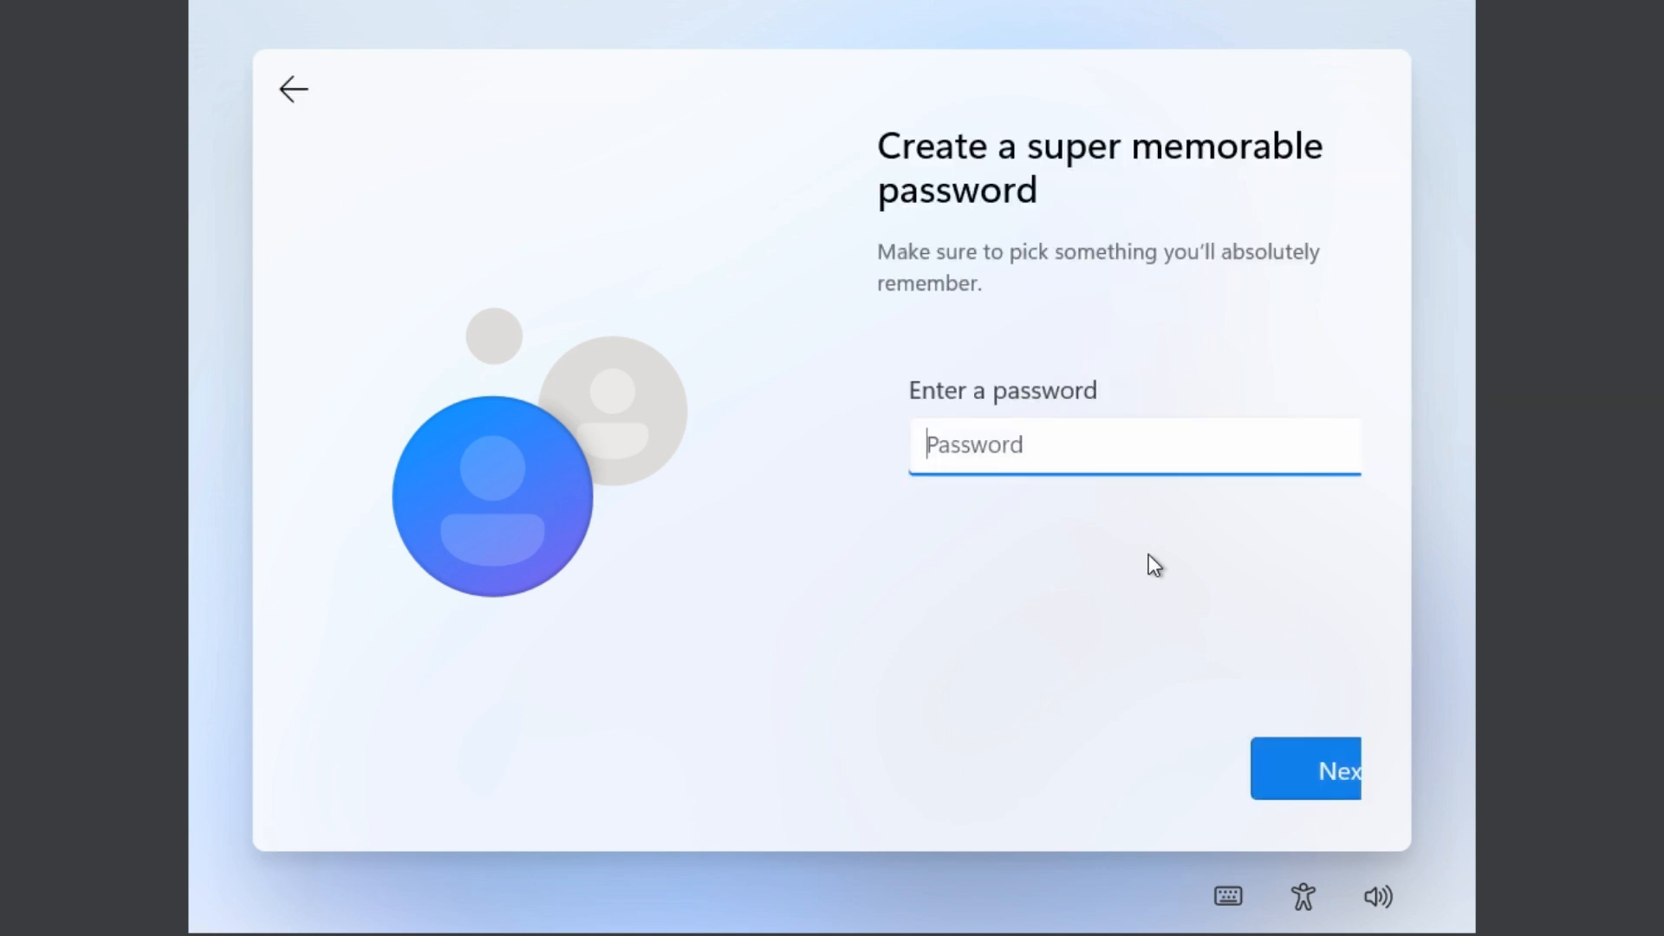
{"action": "left_click", "coordinate": [1331, 770]}
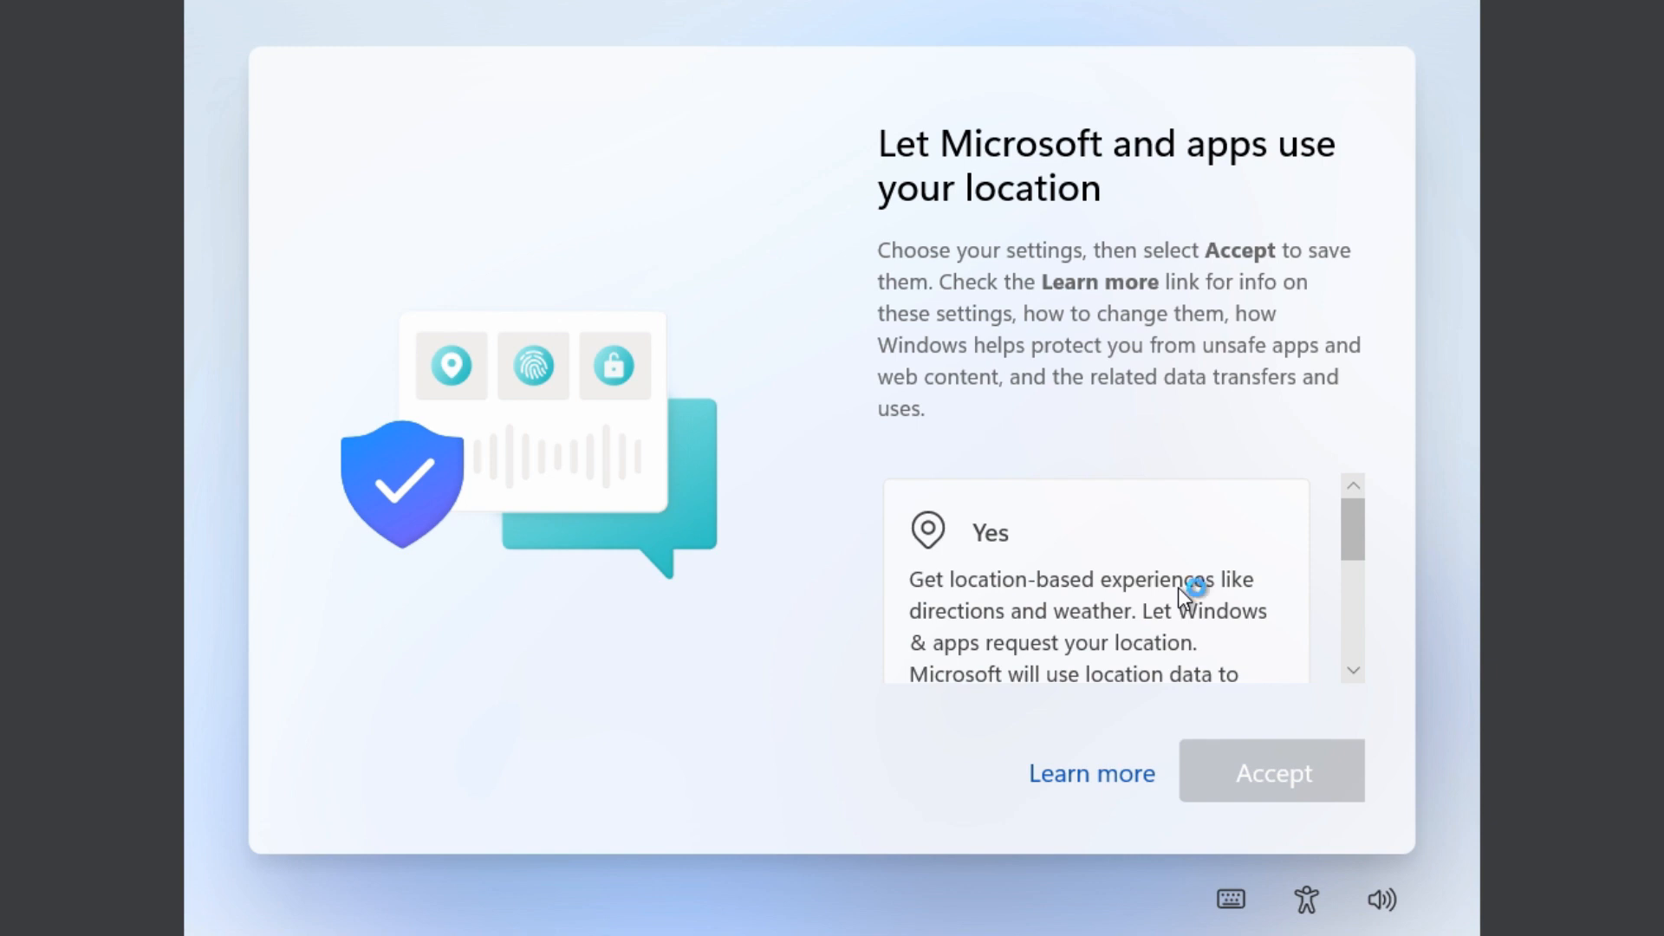
{"action": "mouse_move", "coordinate": [1184, 596]}
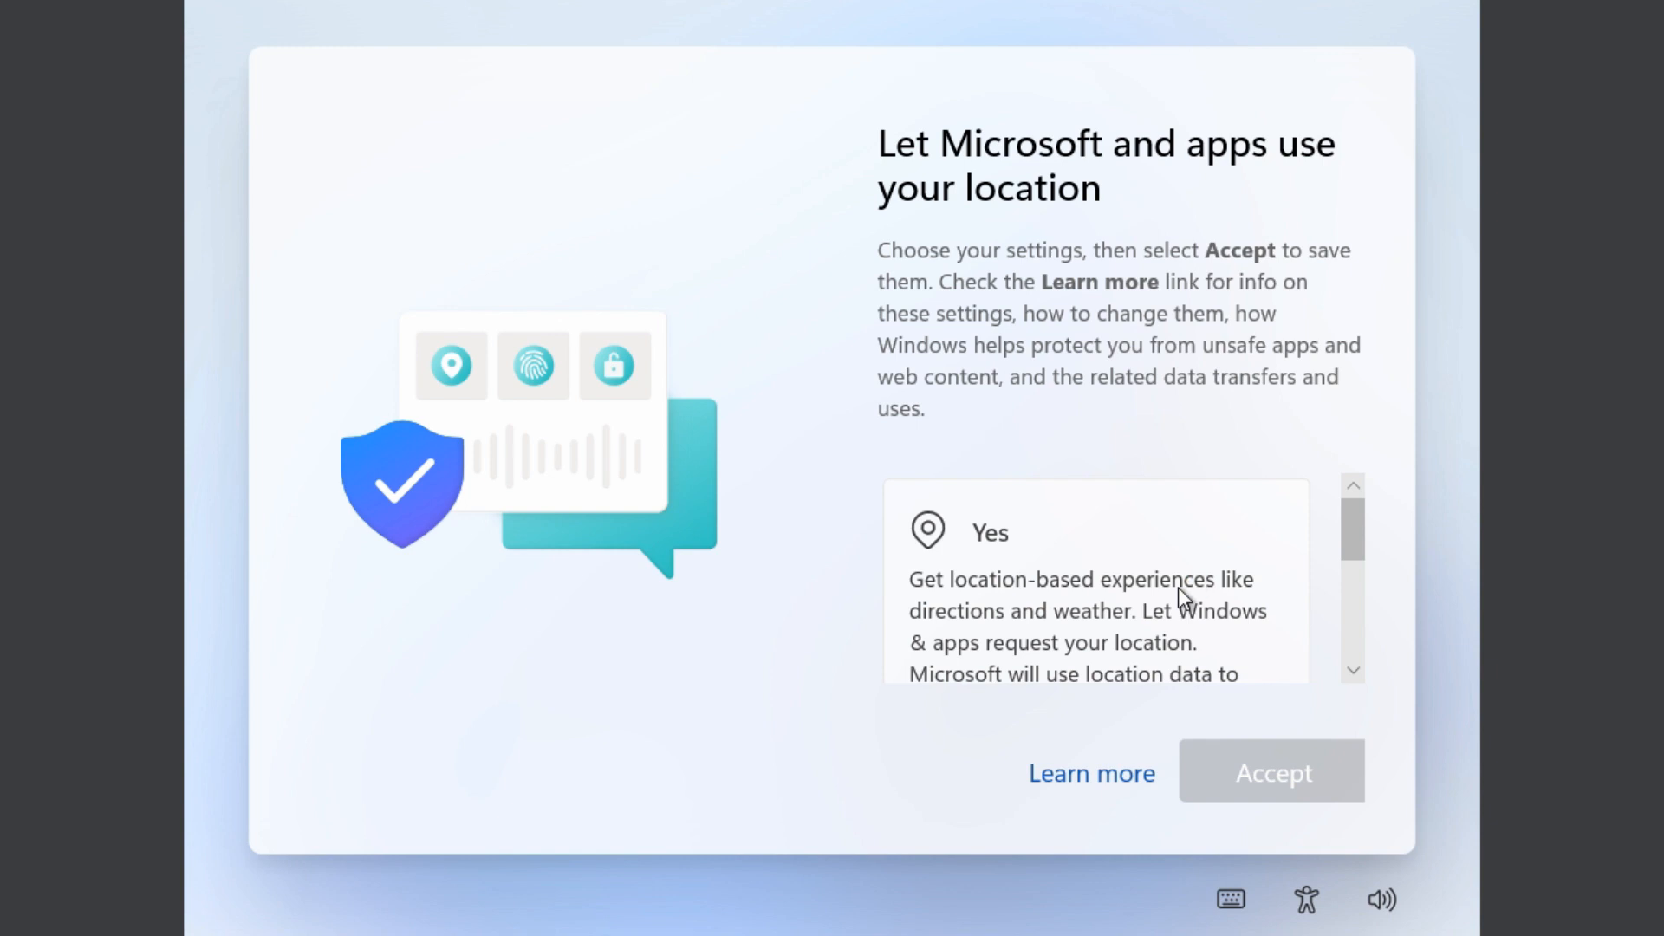